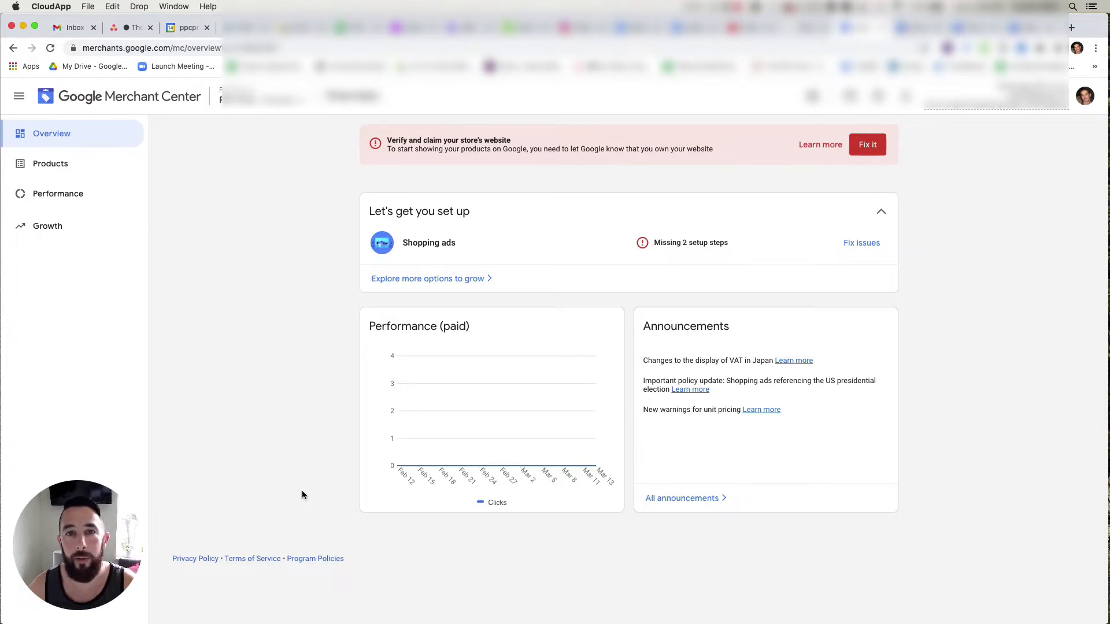
{"action": "mouse_move", "coordinate": [248, 509]}
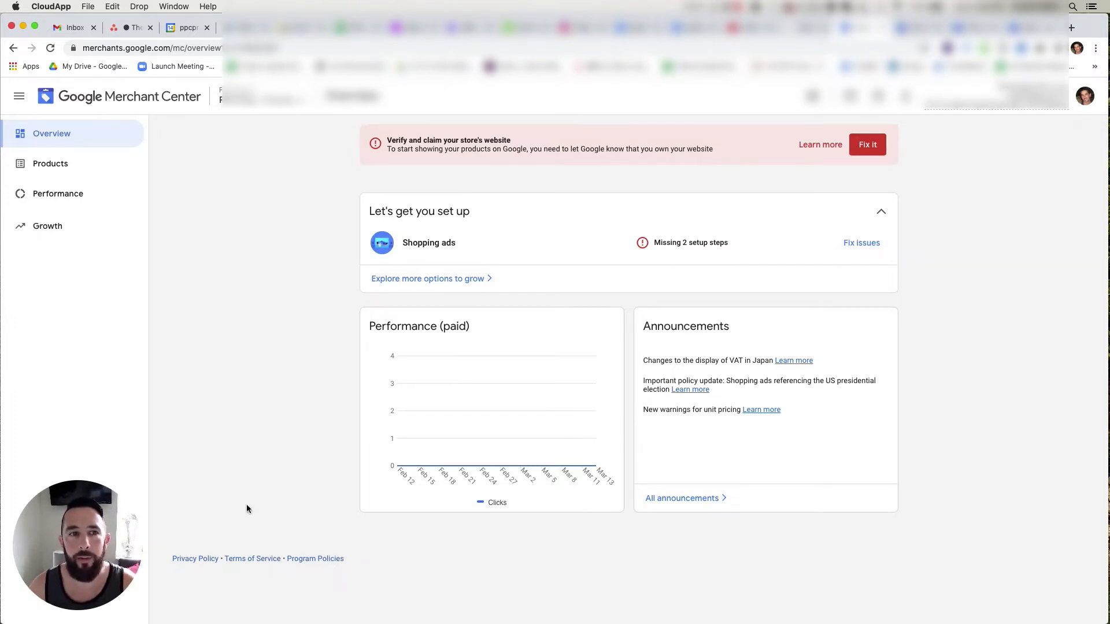
{"action": "mouse_move", "coordinate": [232, 482]}
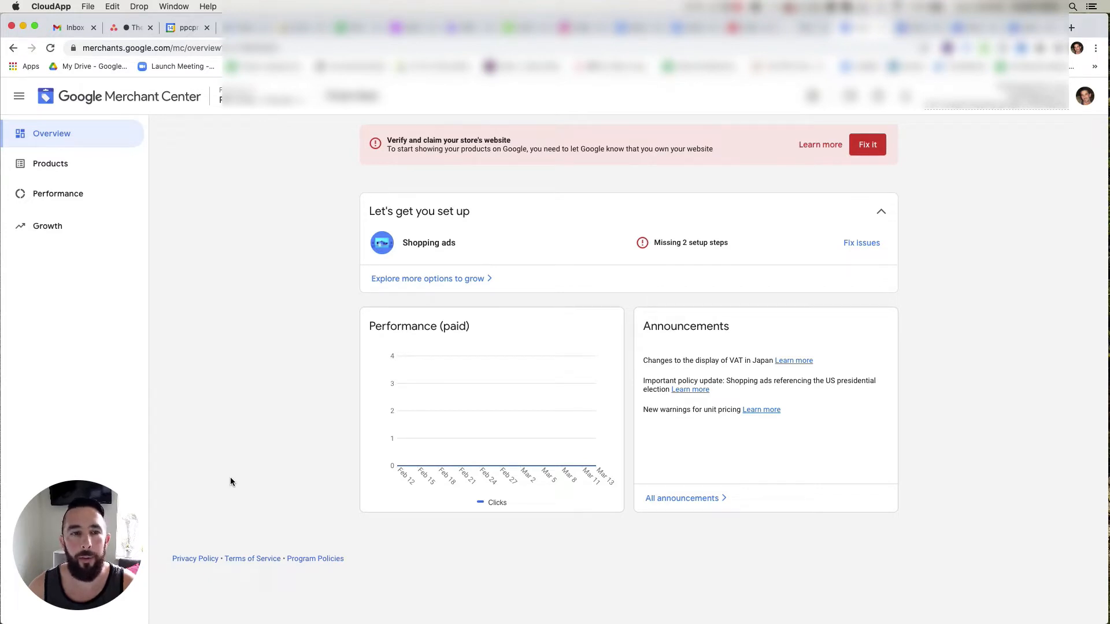
{"action": "mouse_move", "coordinate": [210, 482]}
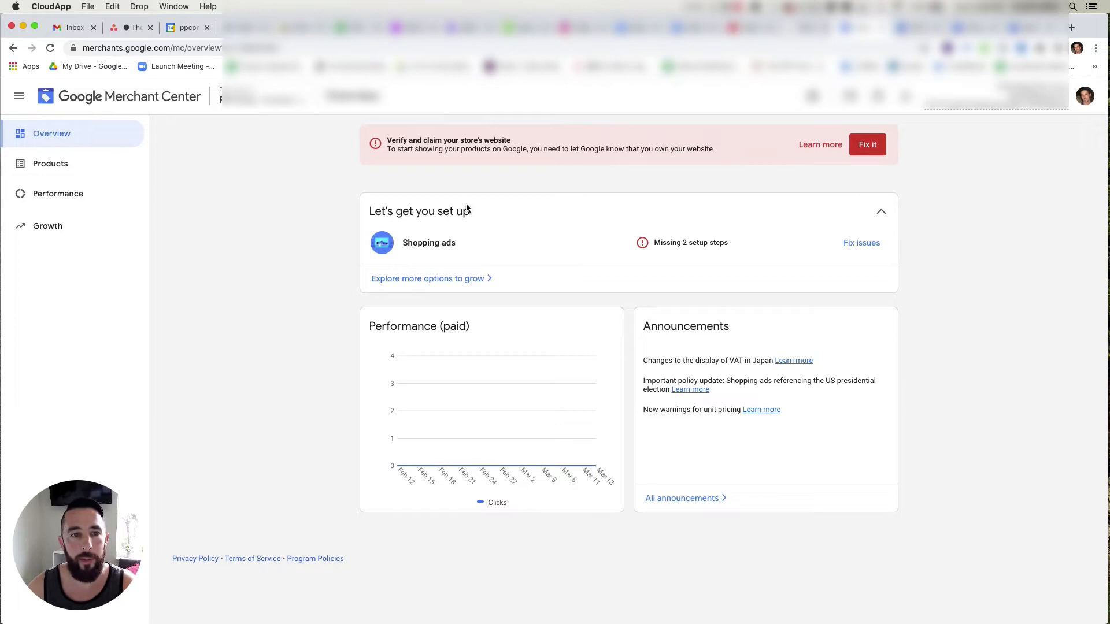
{"action": "mouse_move", "coordinate": [447, 147]}
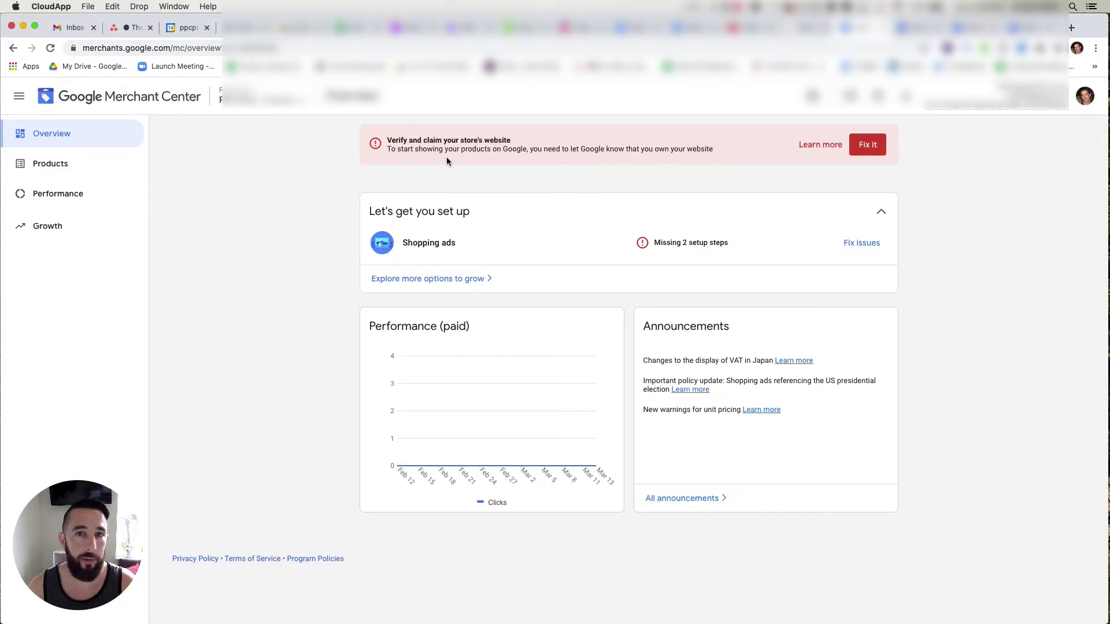
{"action": "mouse_move", "coordinate": [148, 100]}
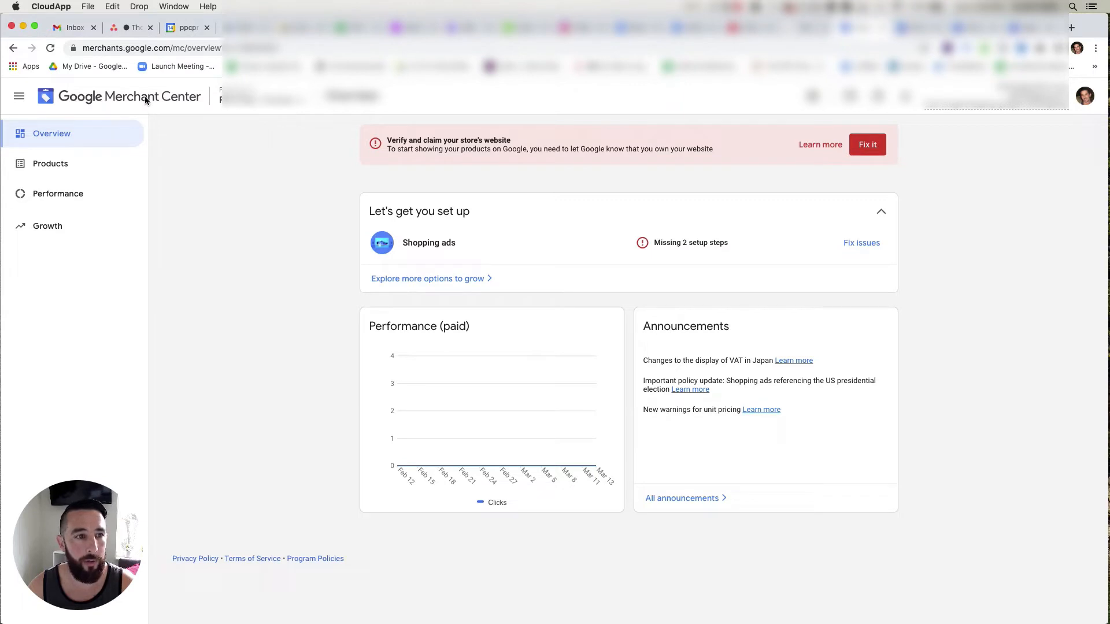
{"action": "mouse_move", "coordinate": [499, 238]}
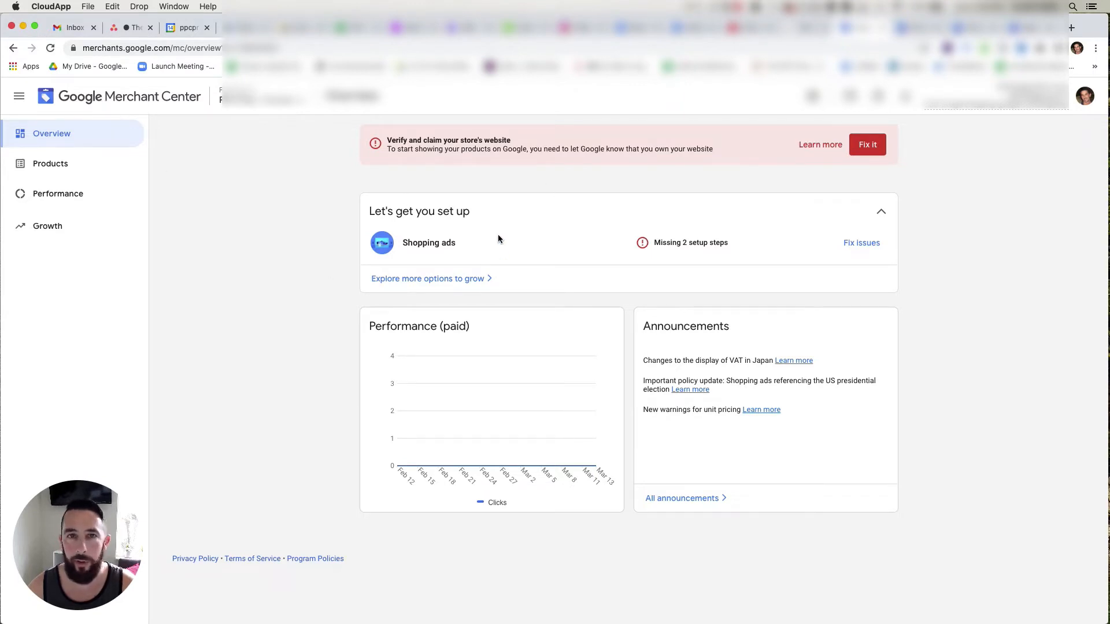
{"action": "mouse_move", "coordinate": [59, 187]}
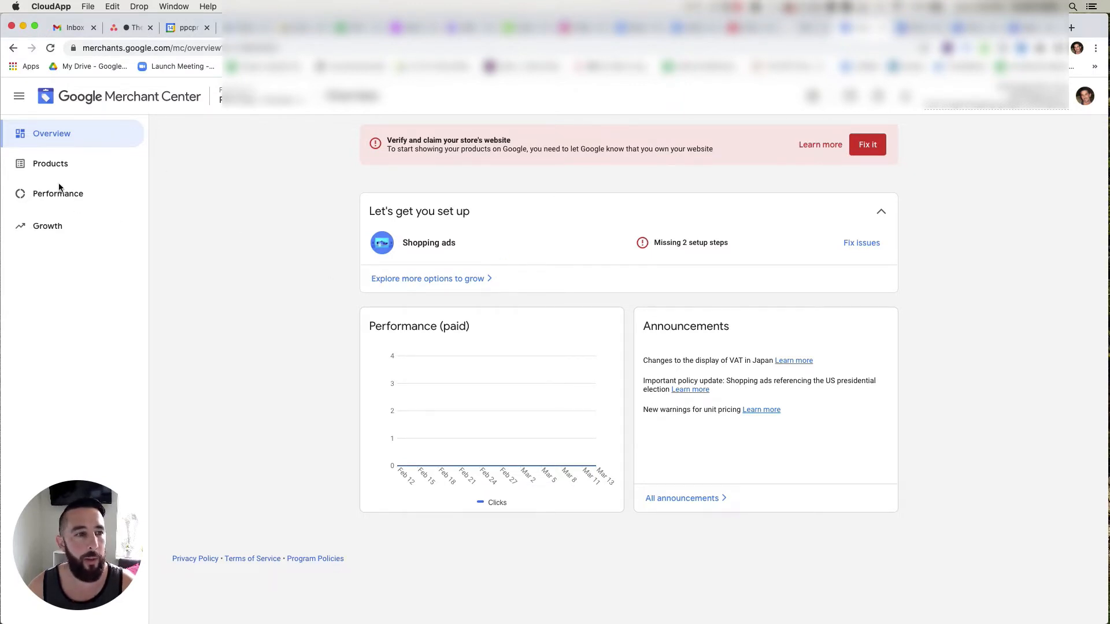
Go to the Products section from the left navigation
{"action": "left_click", "coordinate": [51, 165]}
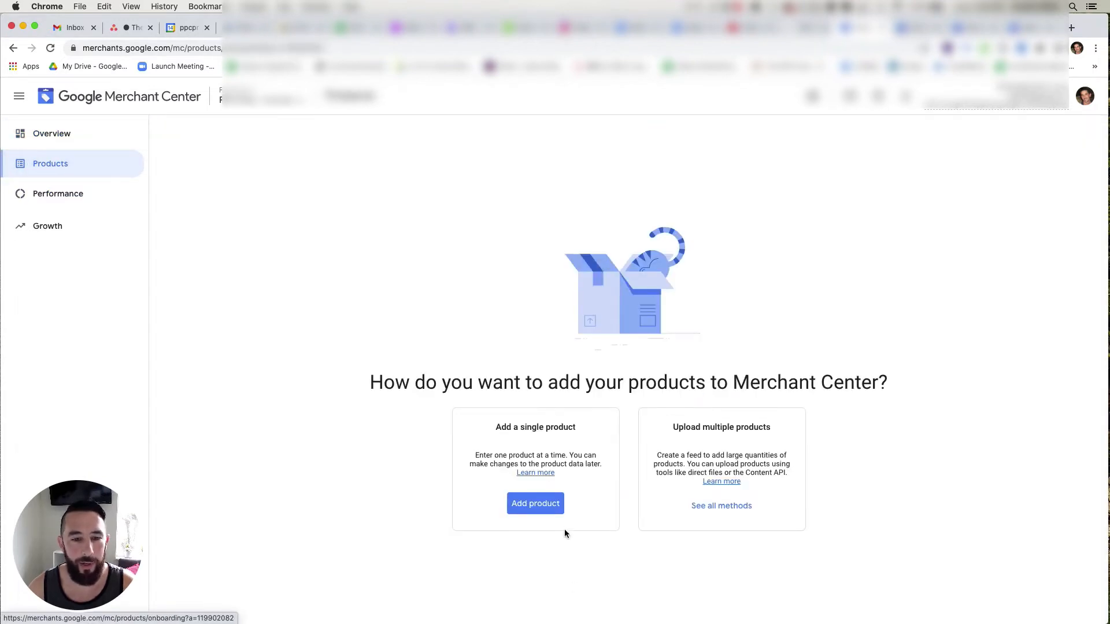
{"action": "mouse_move", "coordinate": [746, 500]}
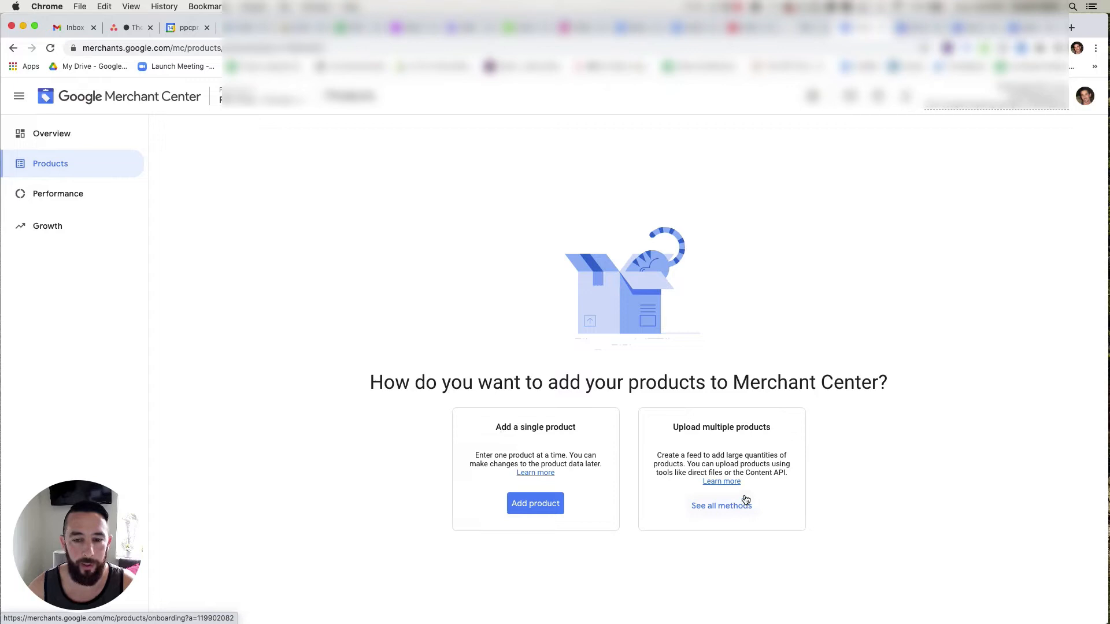
{"action": "mouse_move", "coordinate": [560, 494]}
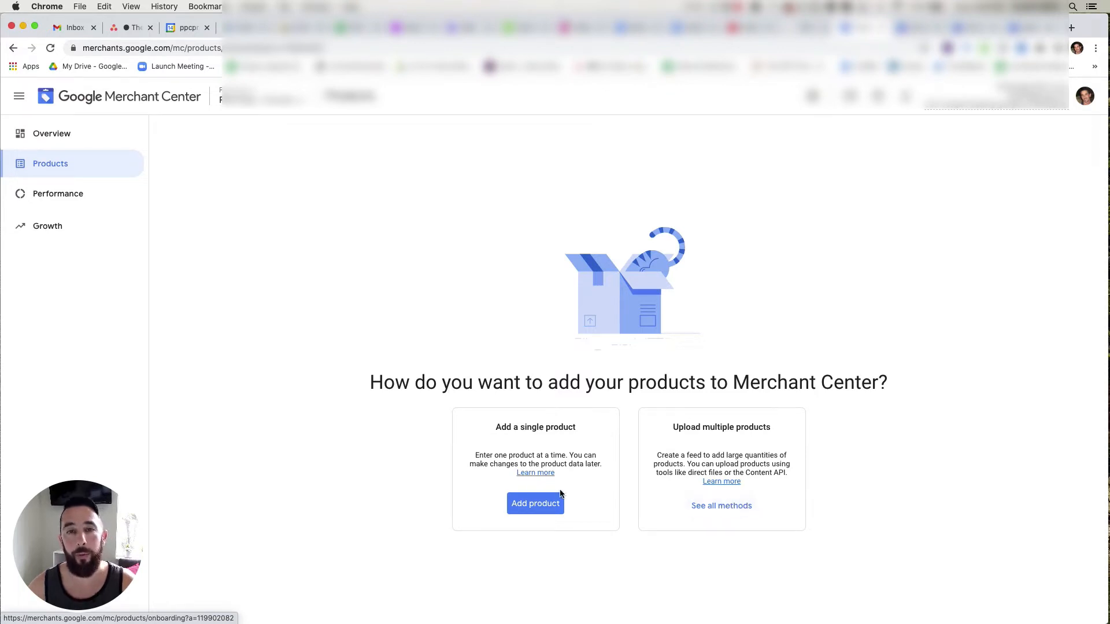
{"action": "mouse_move", "coordinate": [546, 511]}
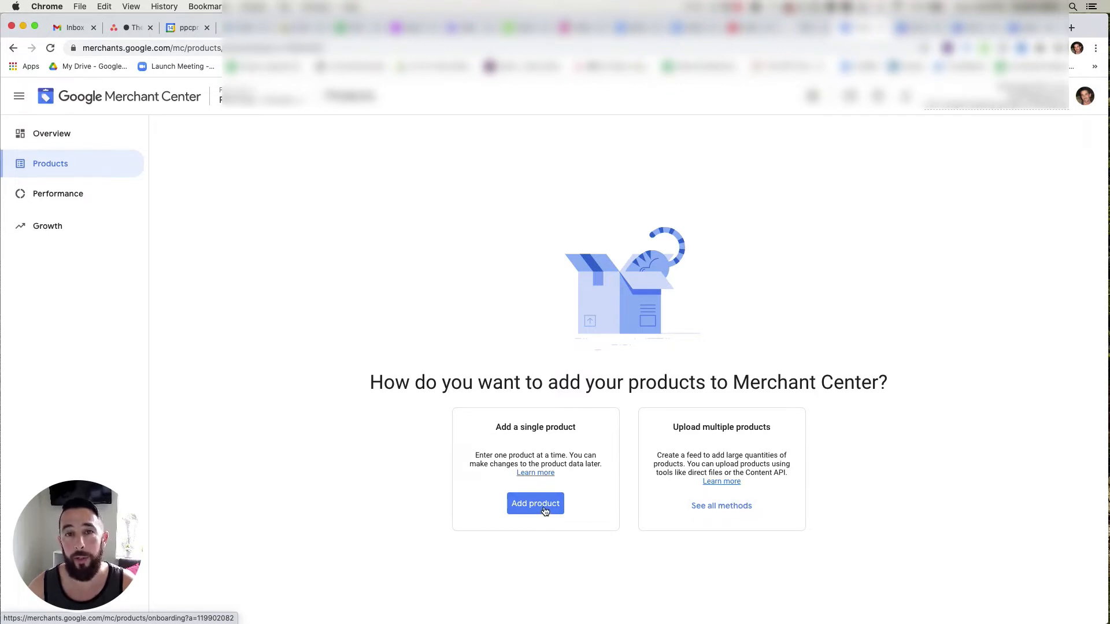
Start adding a single product and scroll down to the Product identifiers section
{"action": "left_click", "coordinate": [535, 504]}
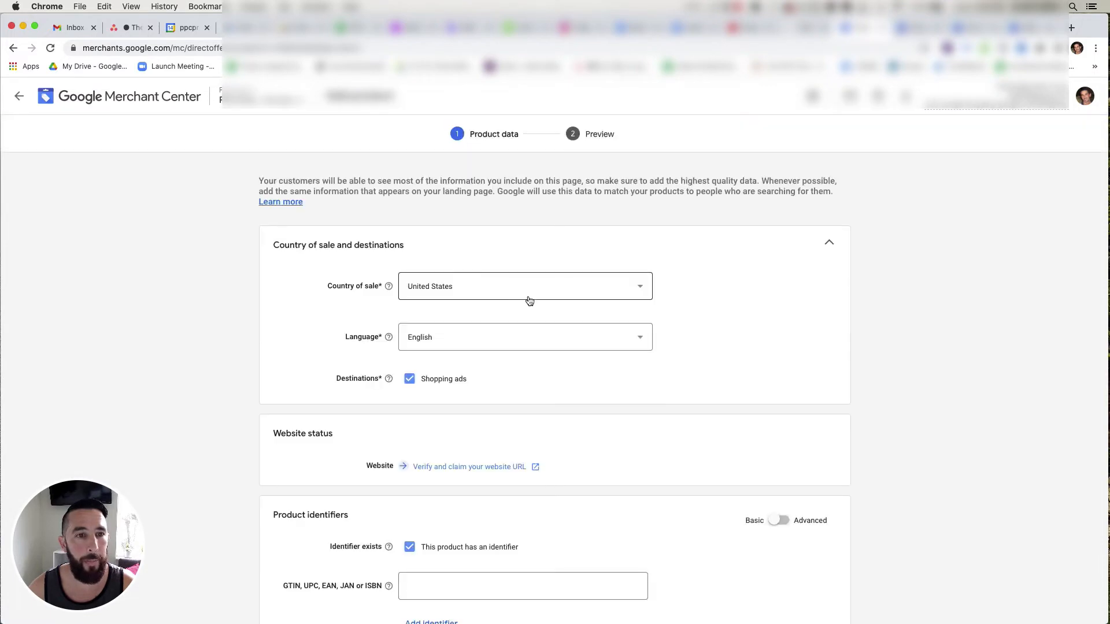
{"action": "mouse_move", "coordinate": [654, 355]}
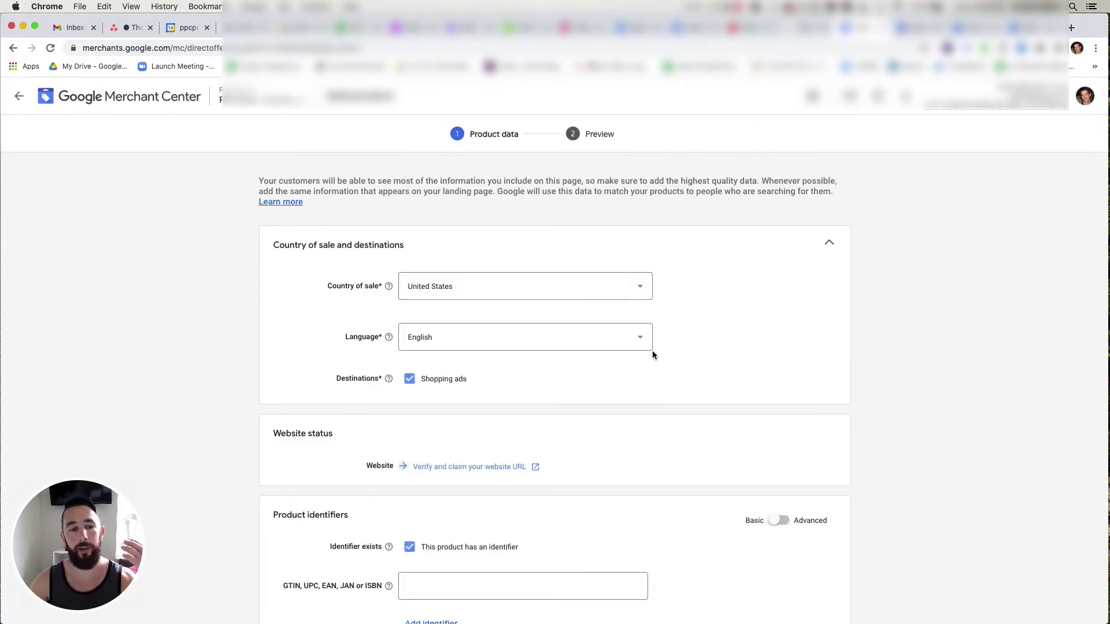
{"action": "scroll", "scroll_direction": "down", "scroll_amount": 3}
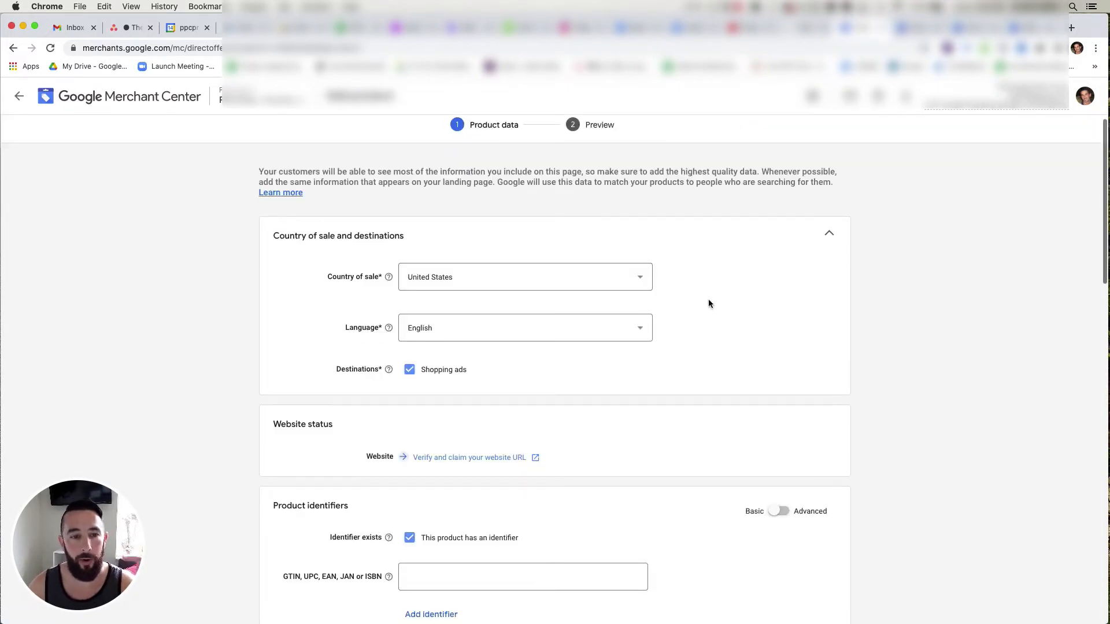
{"action": "scroll", "scroll_direction": "down", "scroll_amount": 3}
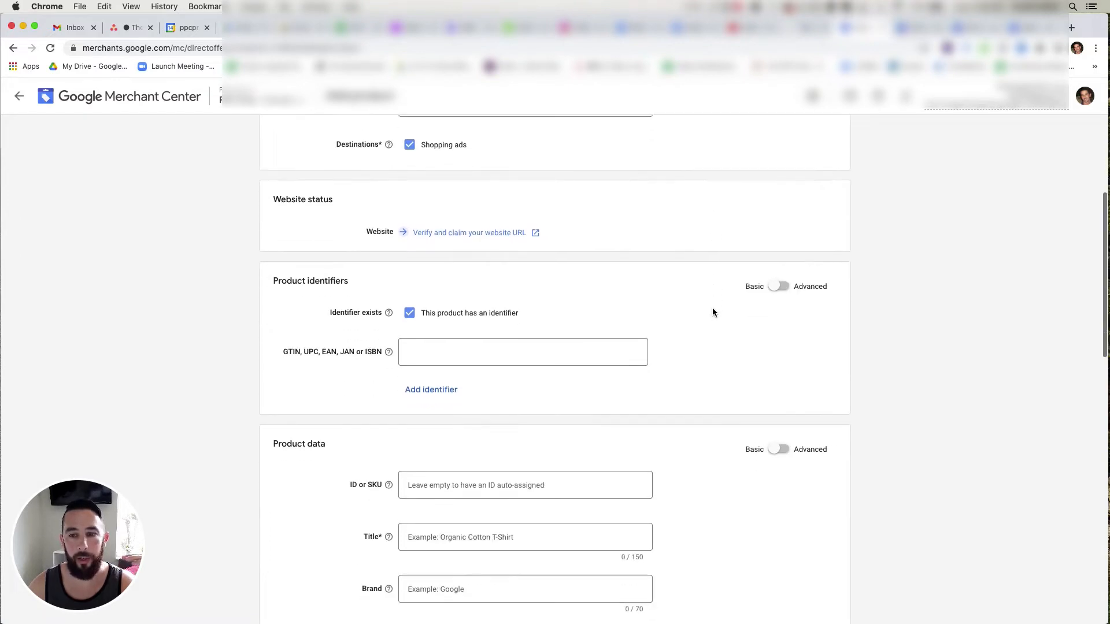
{"action": "scroll", "scroll_direction": "down", "scroll_amount": 3}
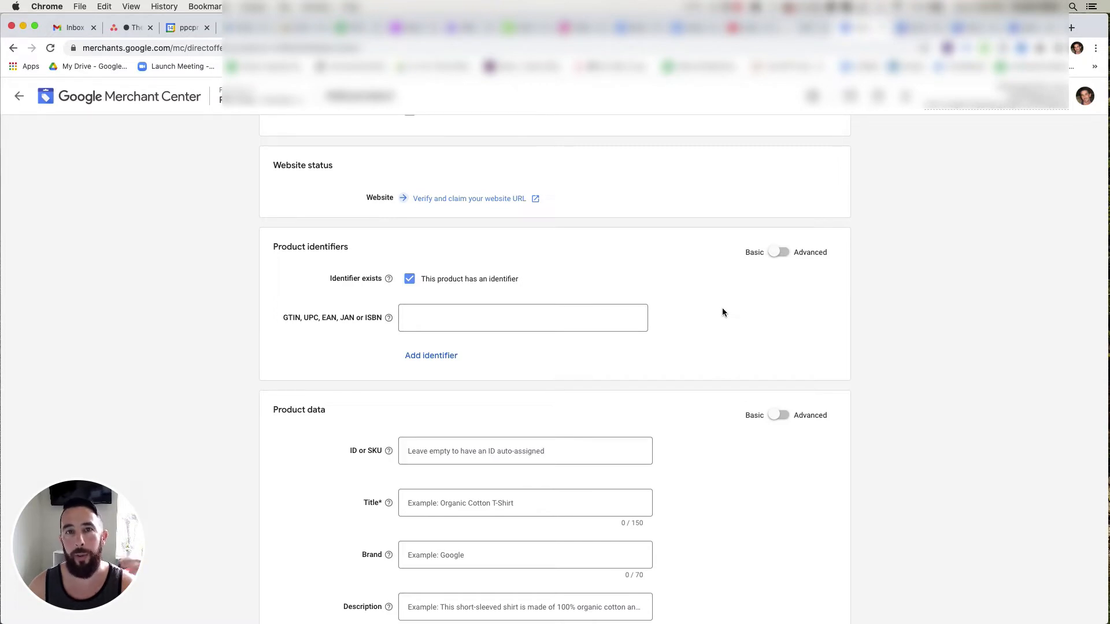
{"action": "mouse_move", "coordinate": [732, 315]}
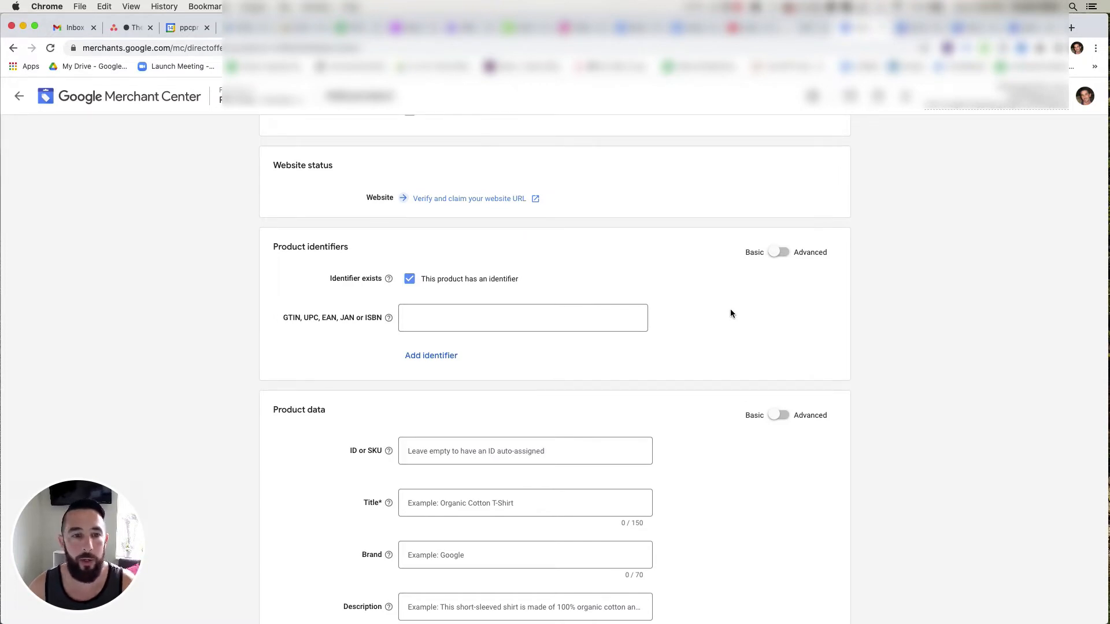
Reveal the Advanced product identifier fields and review the form down to Save
{"action": "left_click", "coordinate": [778, 252]}
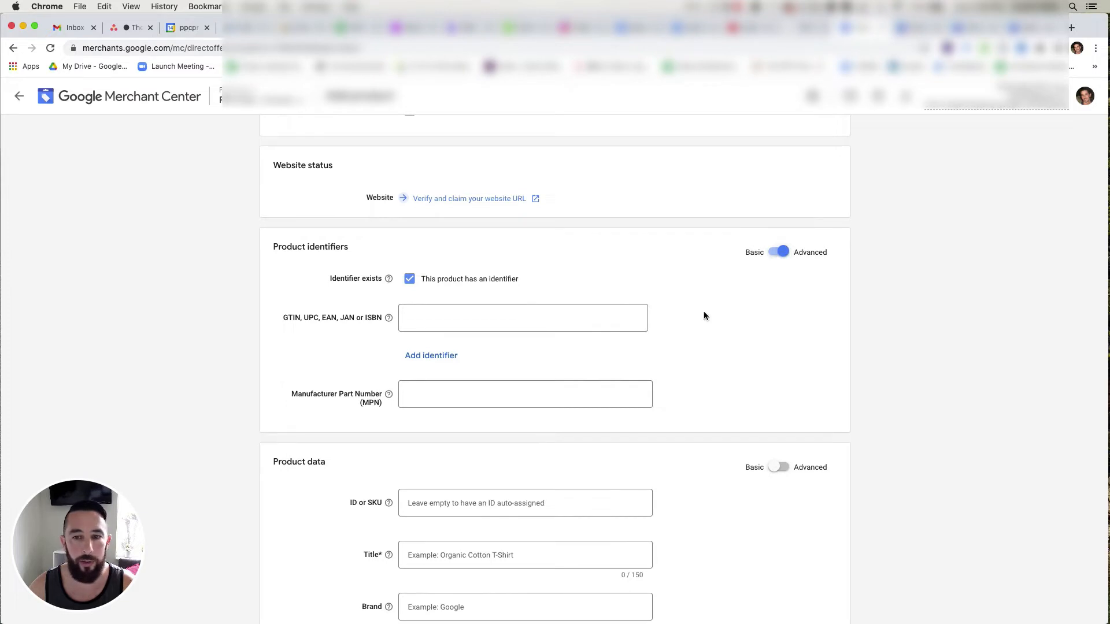
{"action": "scroll", "scroll_direction": "down", "scroll_amount": 3}
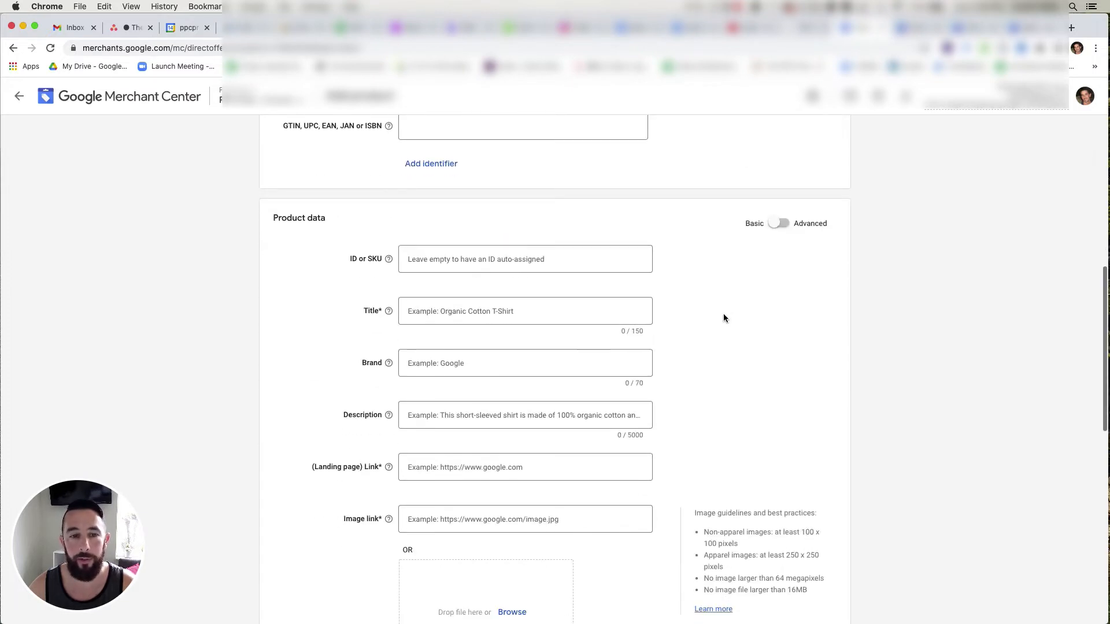
{"action": "scroll", "scroll_direction": "down", "scroll_amount": 3}
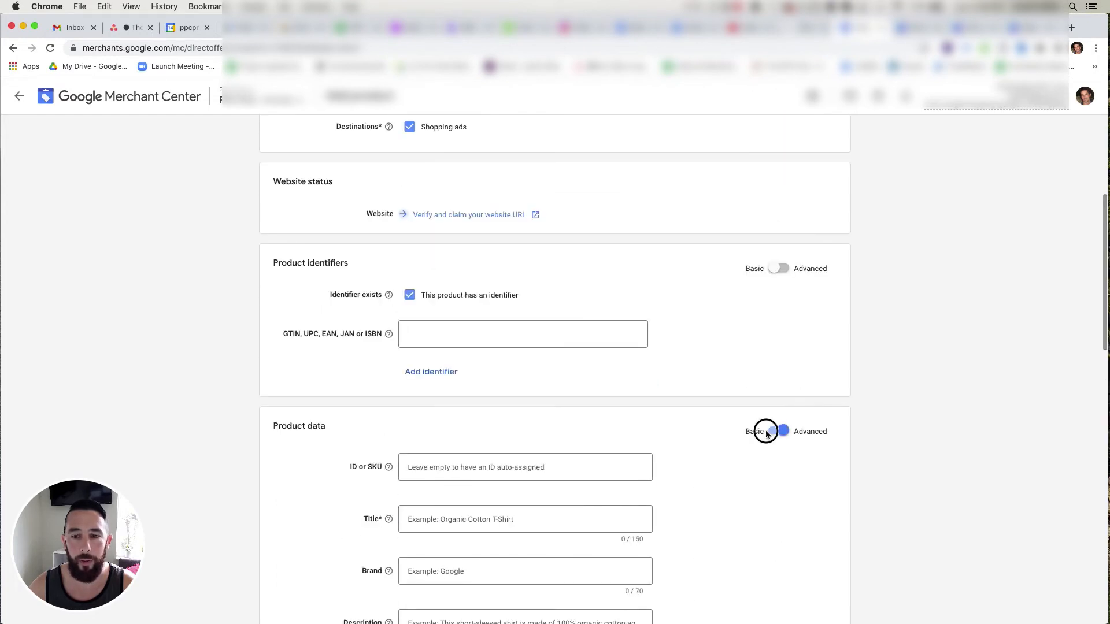
{"action": "scroll", "scroll_direction": "down", "scroll_amount": 3}
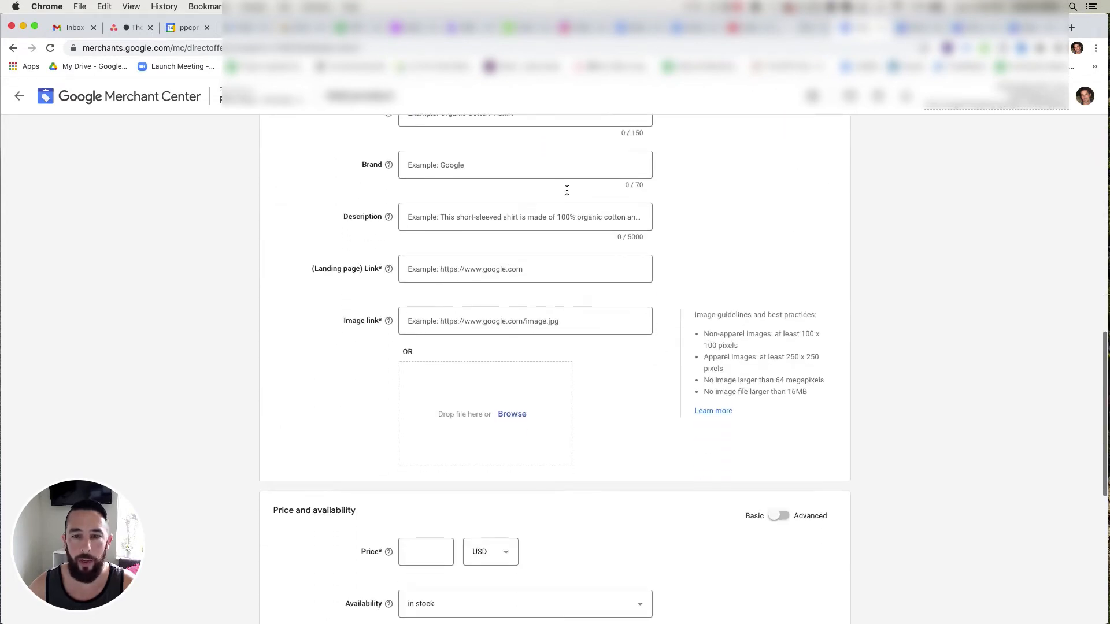
{"action": "scroll", "scroll_direction": "down", "scroll_amount": 3}
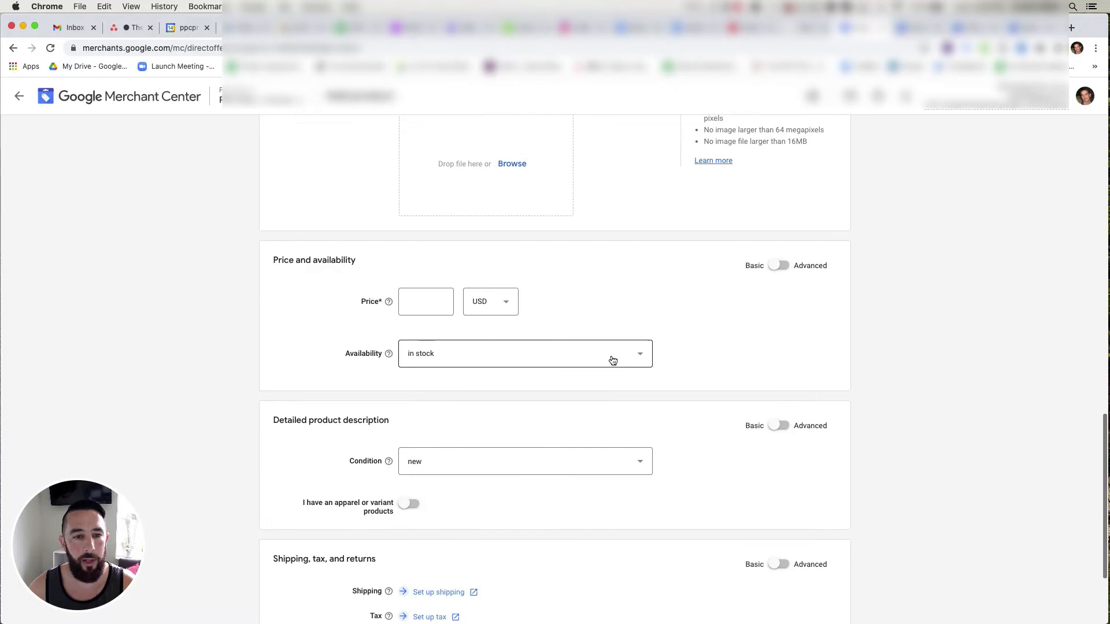
{"action": "scroll", "scroll_direction": "down", "scroll_amount": 3}
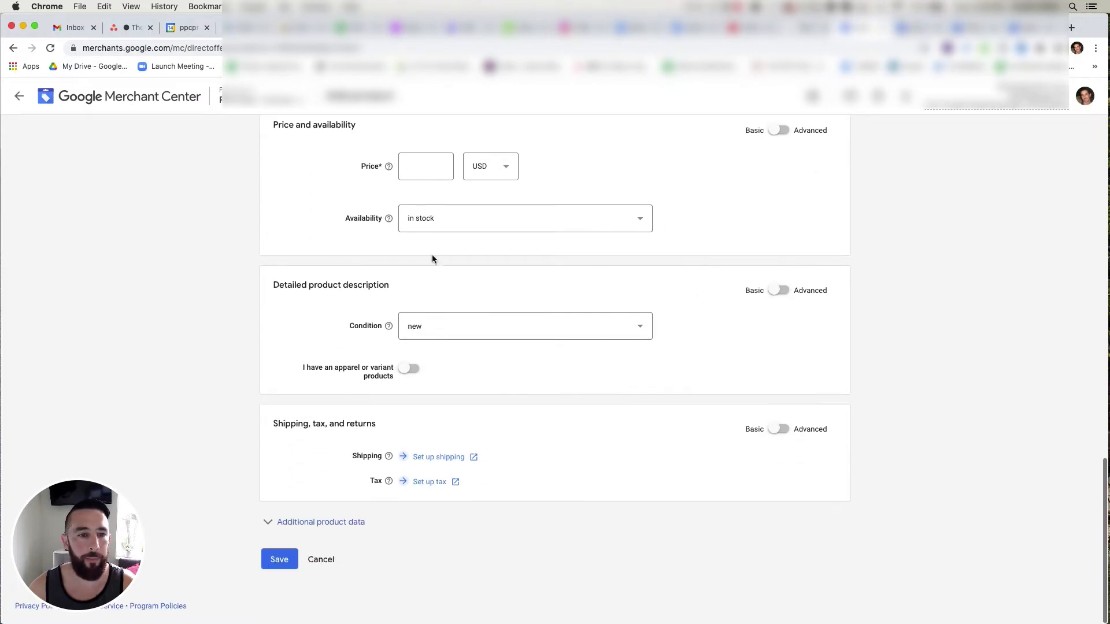
Reveal advanced description fields, mark the product as apparel, and expand Additional product data
{"action": "left_click", "coordinate": [779, 290]}
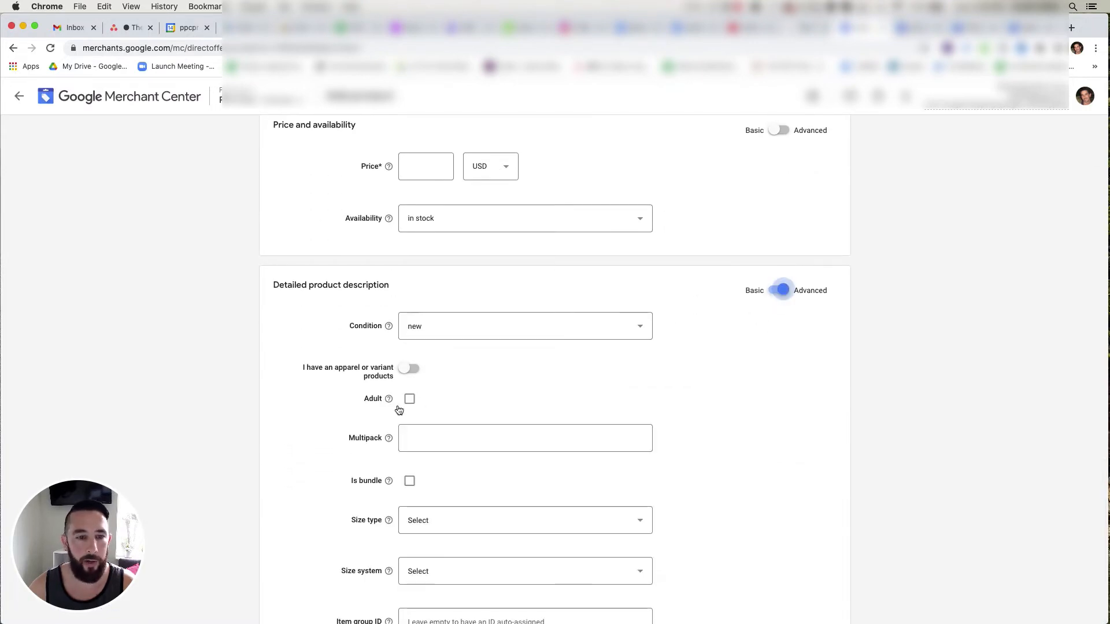
{"action": "left_click", "coordinate": [409, 369]}
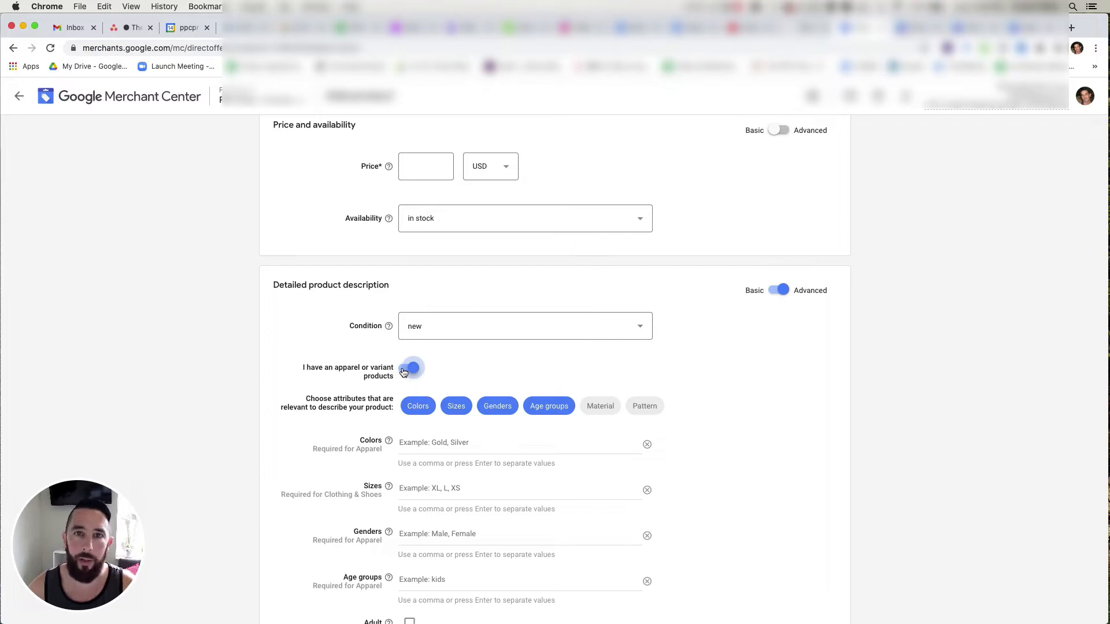
{"action": "scroll", "scroll_direction": "down", "scroll_amount": 3}
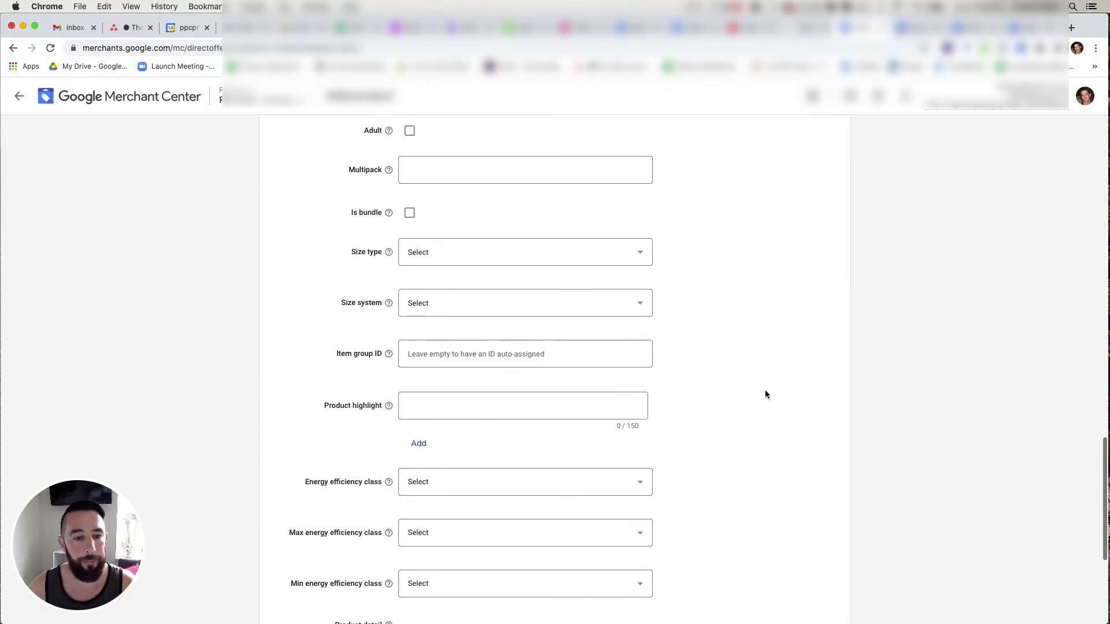
{"action": "scroll", "scroll_direction": "down", "scroll_amount": 3}
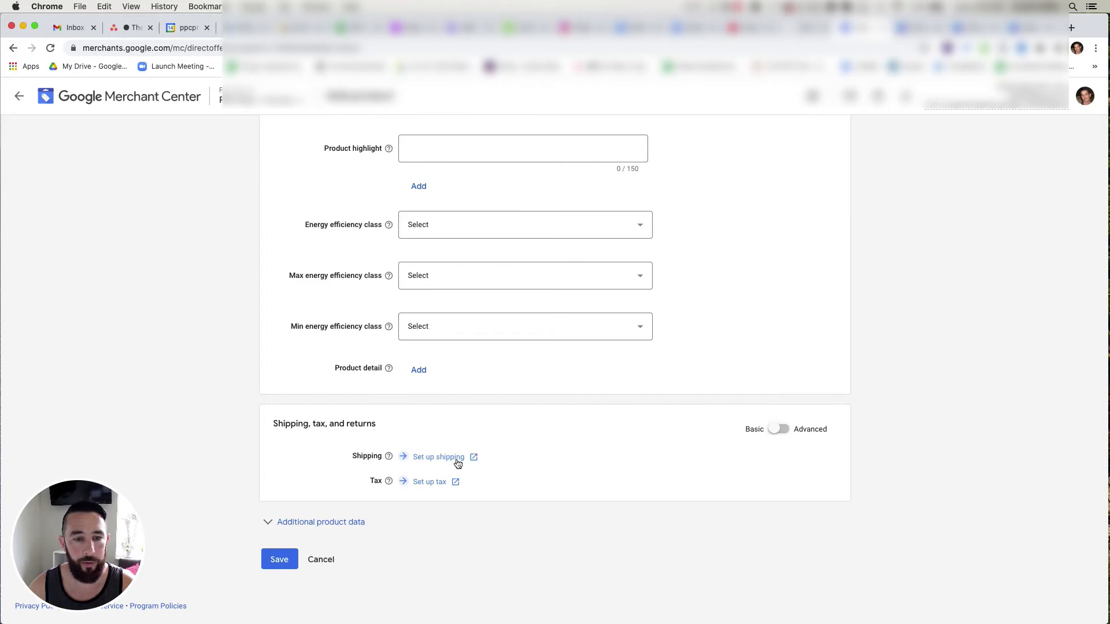
{"action": "mouse_move", "coordinate": [486, 473]}
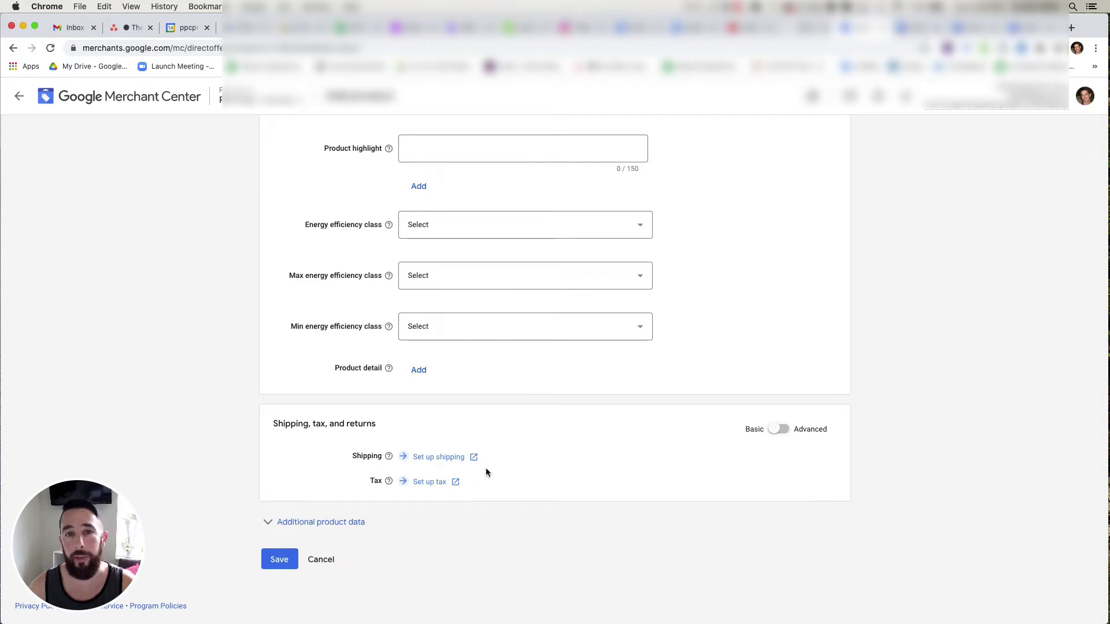
{"action": "left_click", "coordinate": [319, 522]}
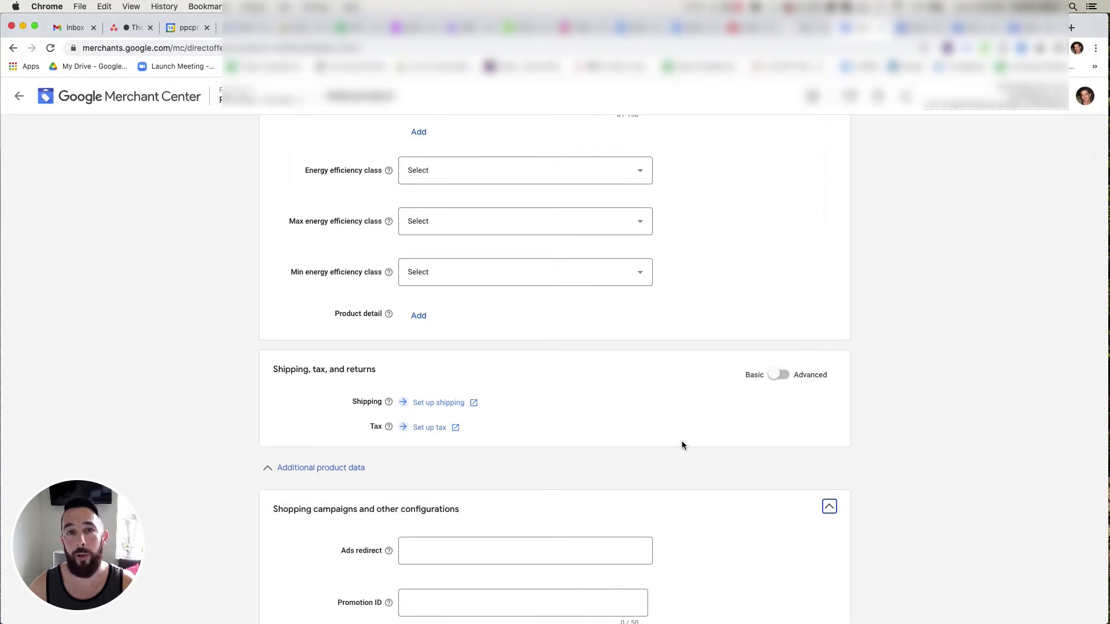
{"action": "scroll", "scroll_direction": "down", "scroll_amount": 3}
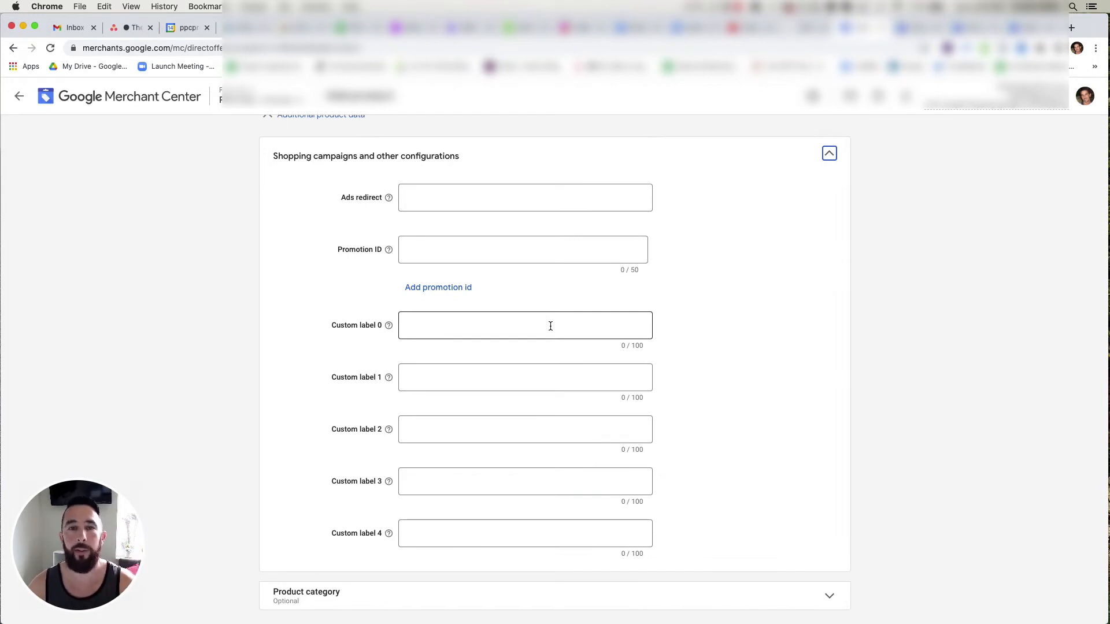
{"action": "left_click", "coordinate": [525, 324]}
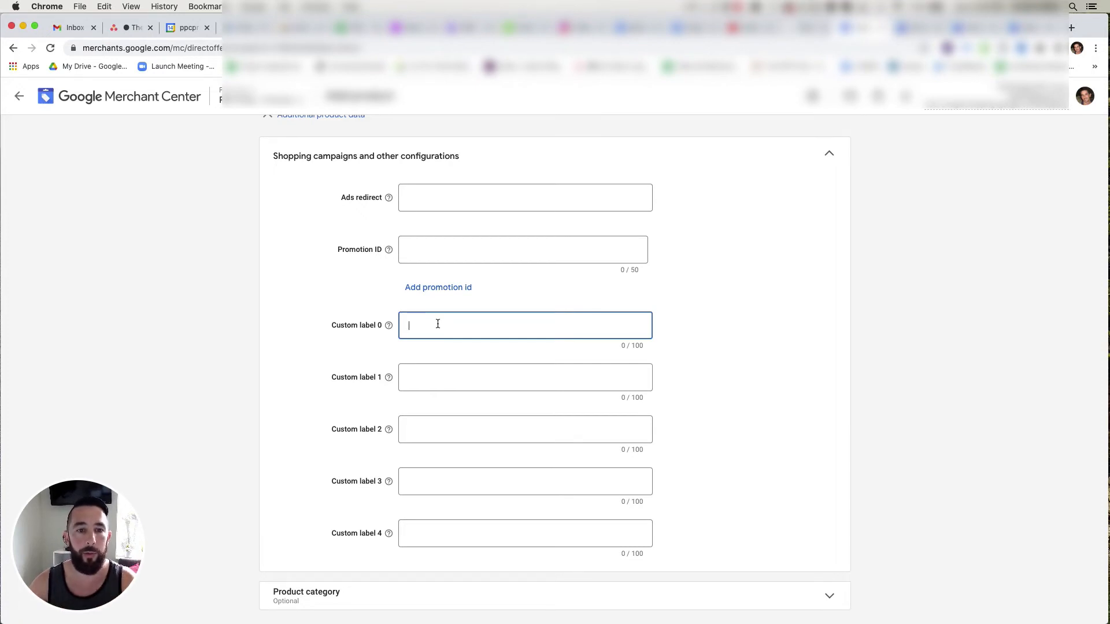
{"action": "mouse_move", "coordinate": [467, 338]}
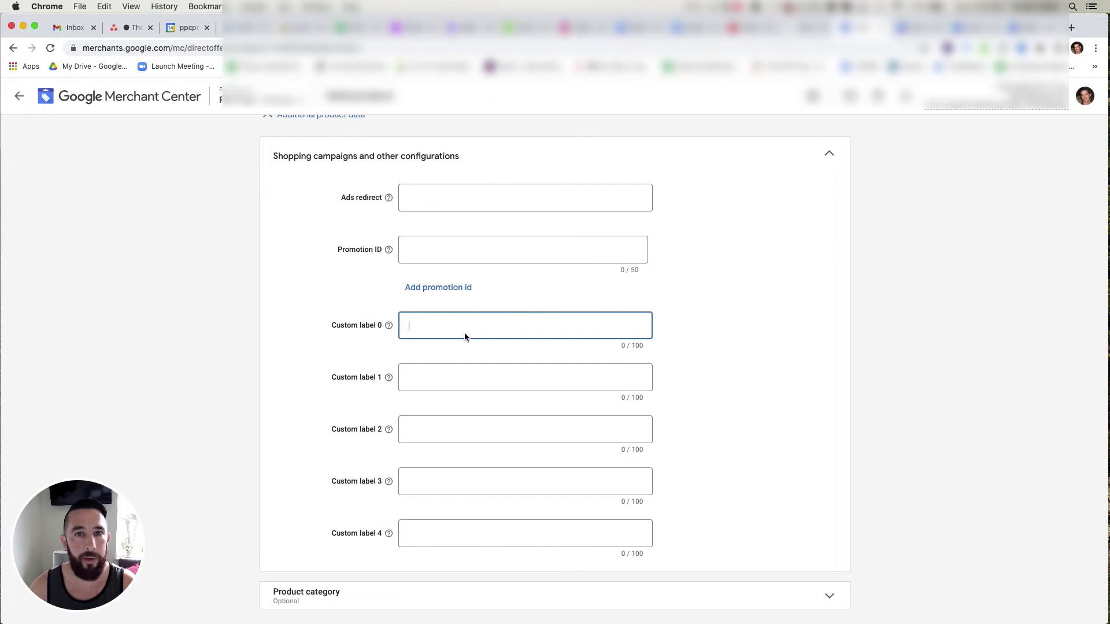
{"action": "mouse_move", "coordinate": [474, 340]}
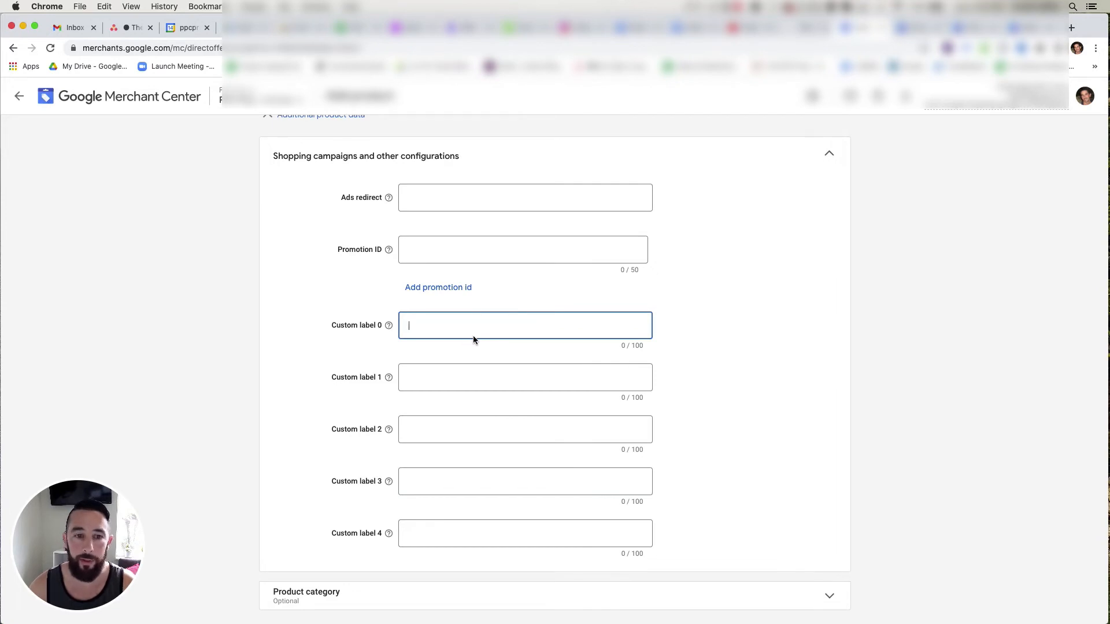
{"action": "mouse_move", "coordinate": [474, 326]}
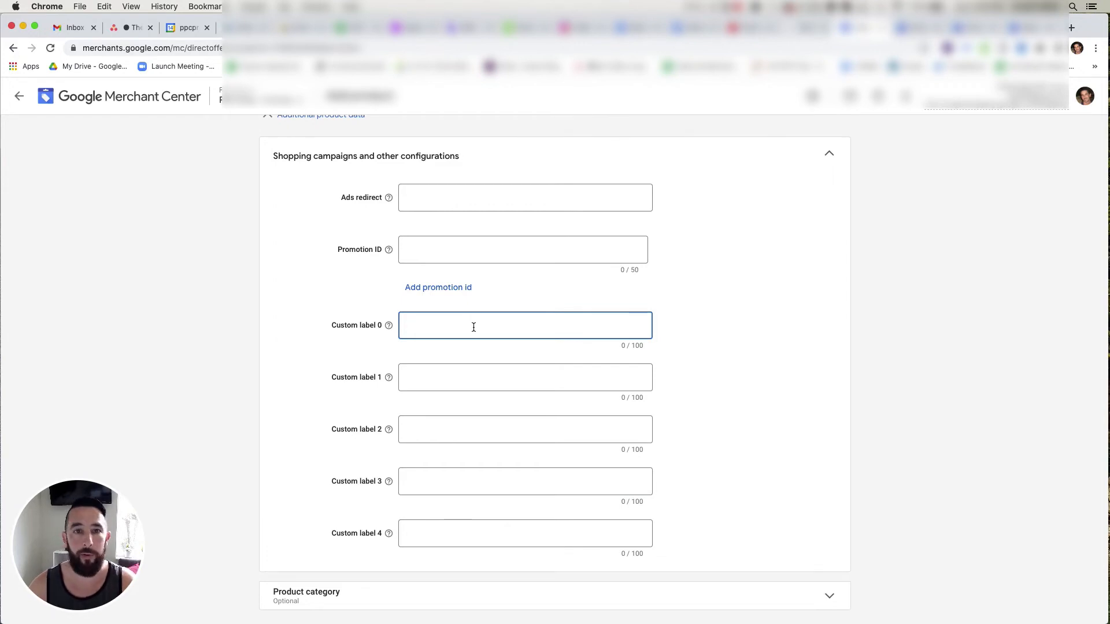
{"action": "mouse_move", "coordinate": [430, 374]}
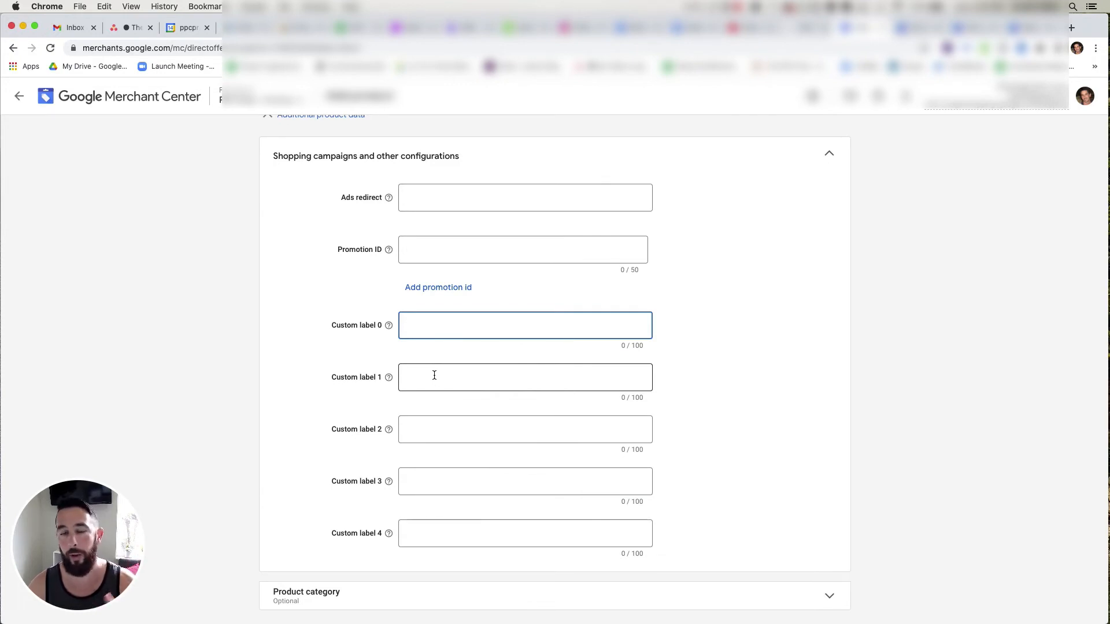
{"action": "scroll", "scroll_direction": "down", "scroll_amount": 3}
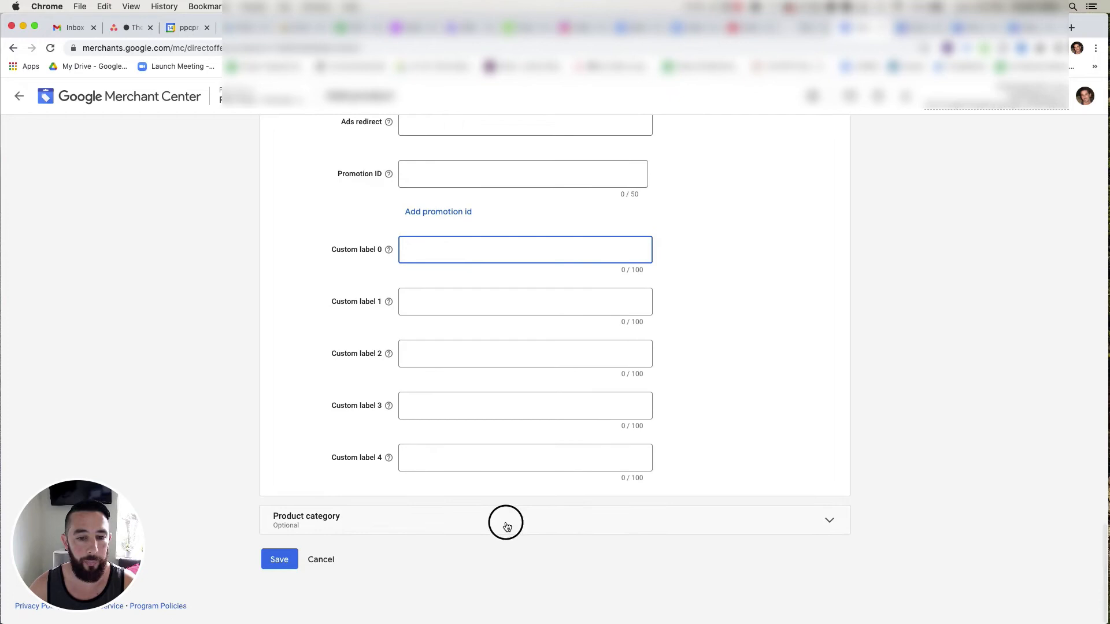
Expand Product category and enter 'Google product taxonomy' as the Google product category
{"action": "left_click", "coordinate": [506, 525]}
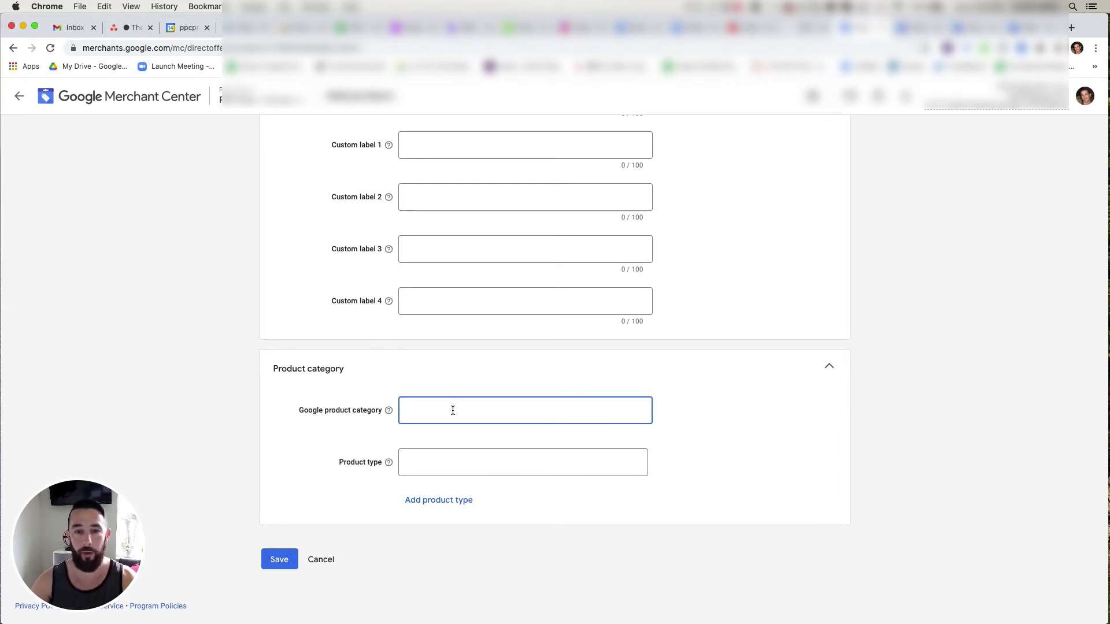
{"action": "mouse_move", "coordinate": [483, 414]}
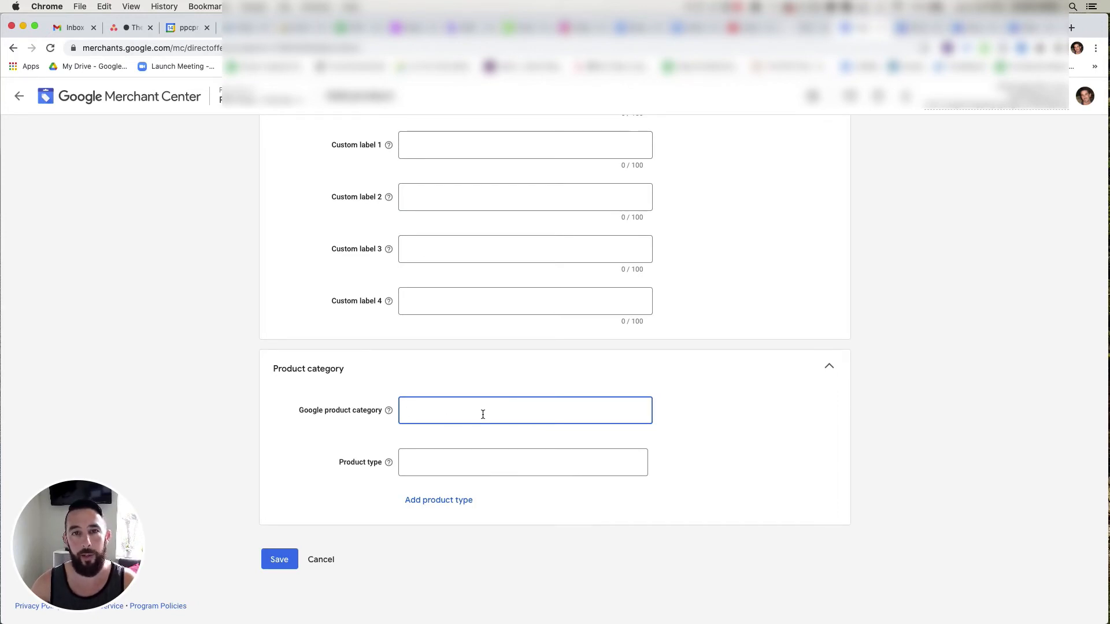
{"action": "type", "text": "Google proxu"}
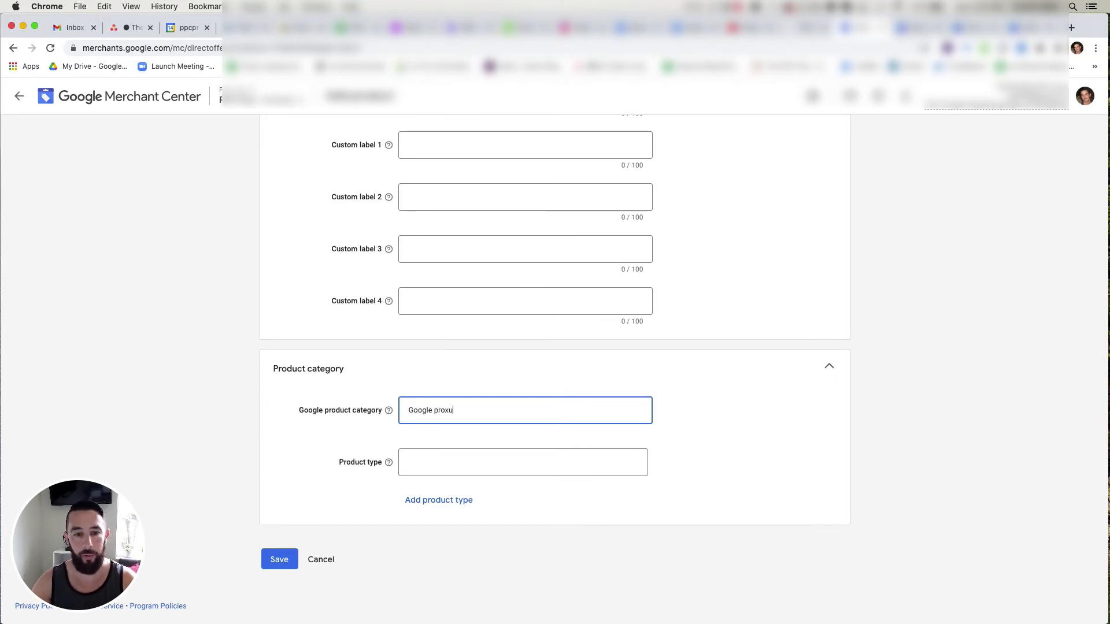
{"action": "type", "text": "Google product ta"}
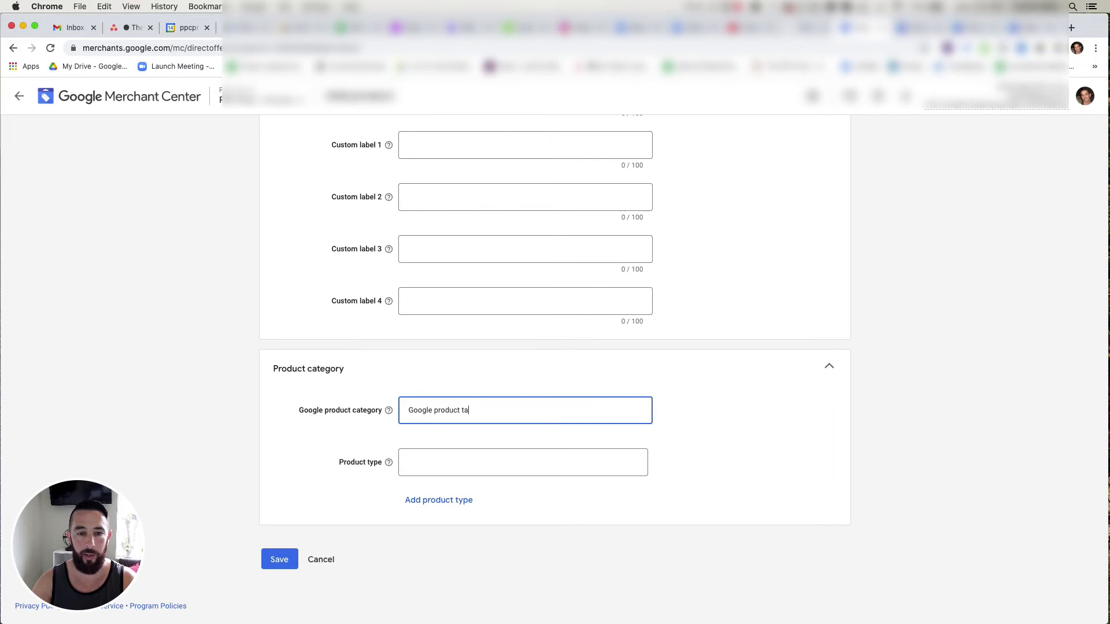
{"action": "type", "text": "xonomy"}
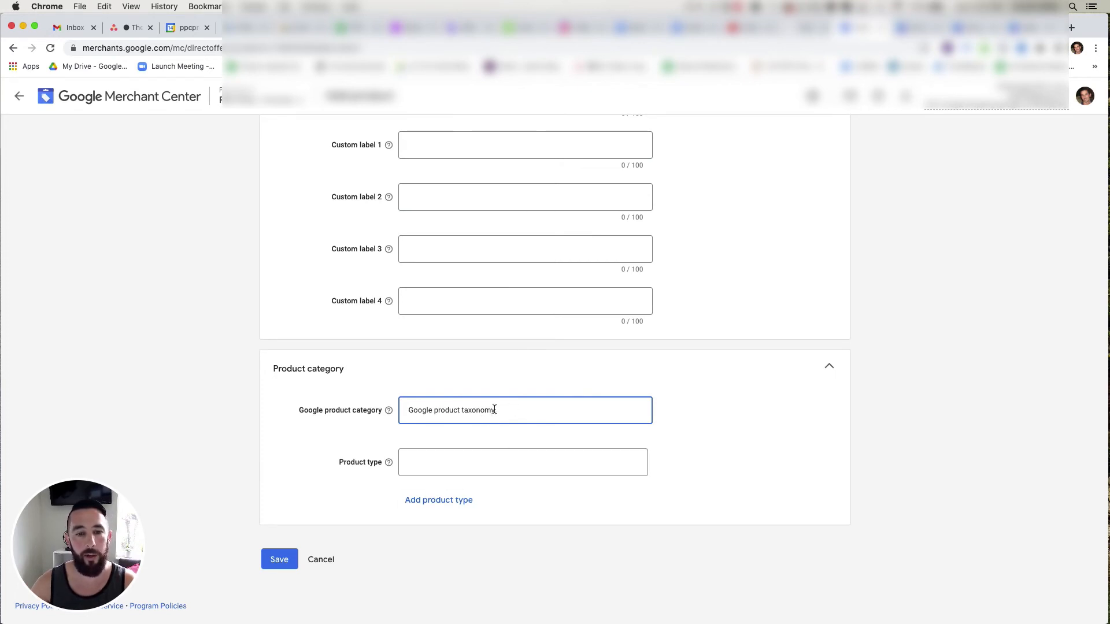
{"action": "double_click", "coordinate": [455, 409]}
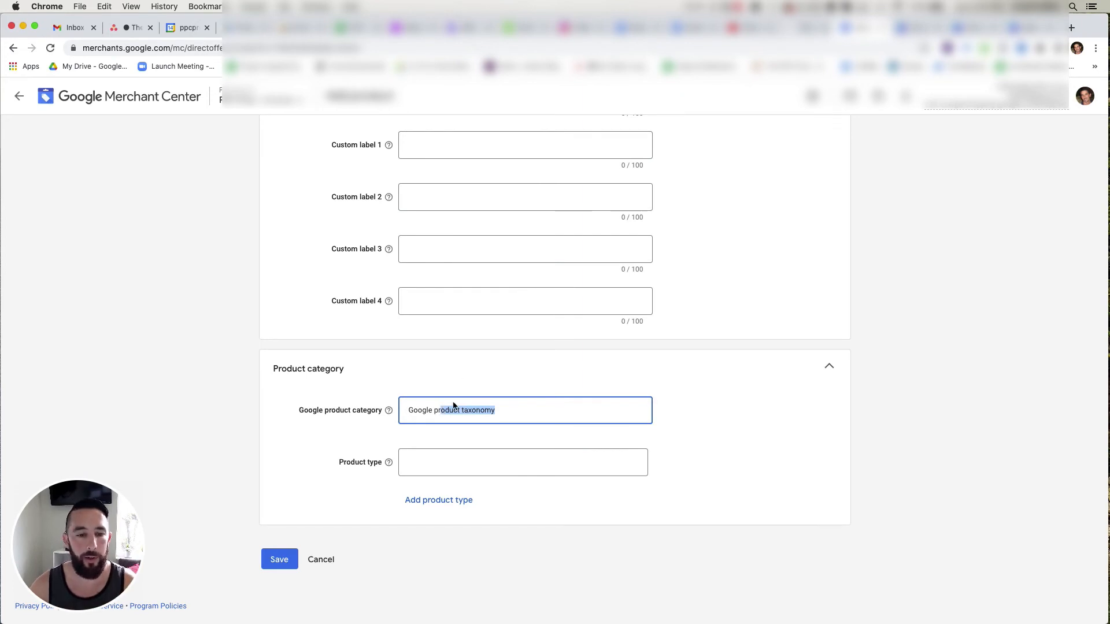
{"action": "mouse_move", "coordinate": [374, 532]}
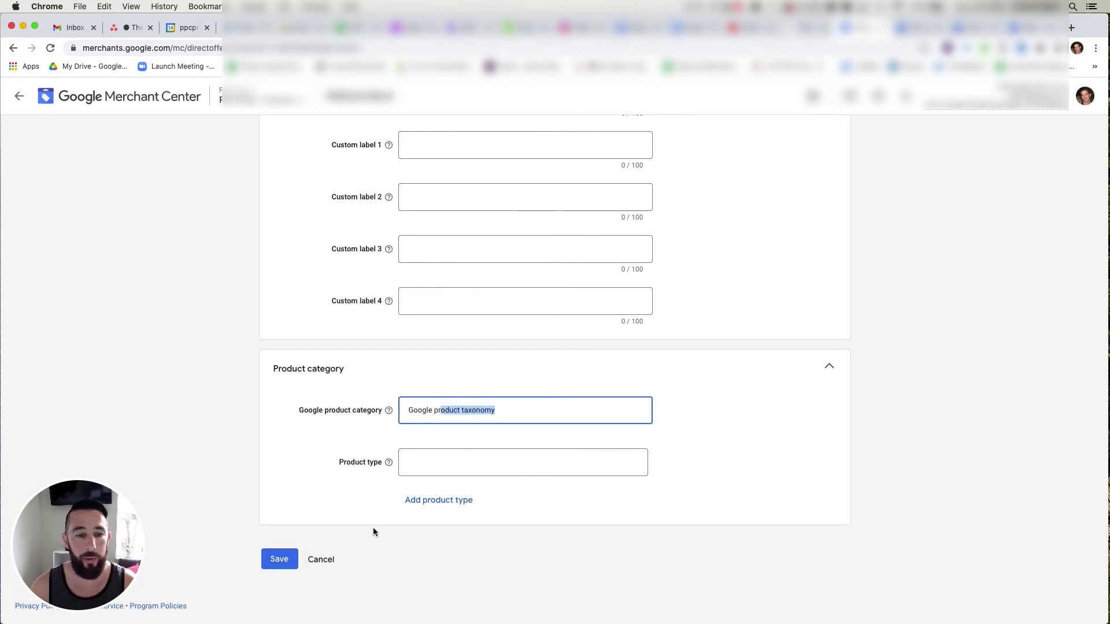
{"action": "scroll", "scroll_direction": "up", "scroll_amount": 3}
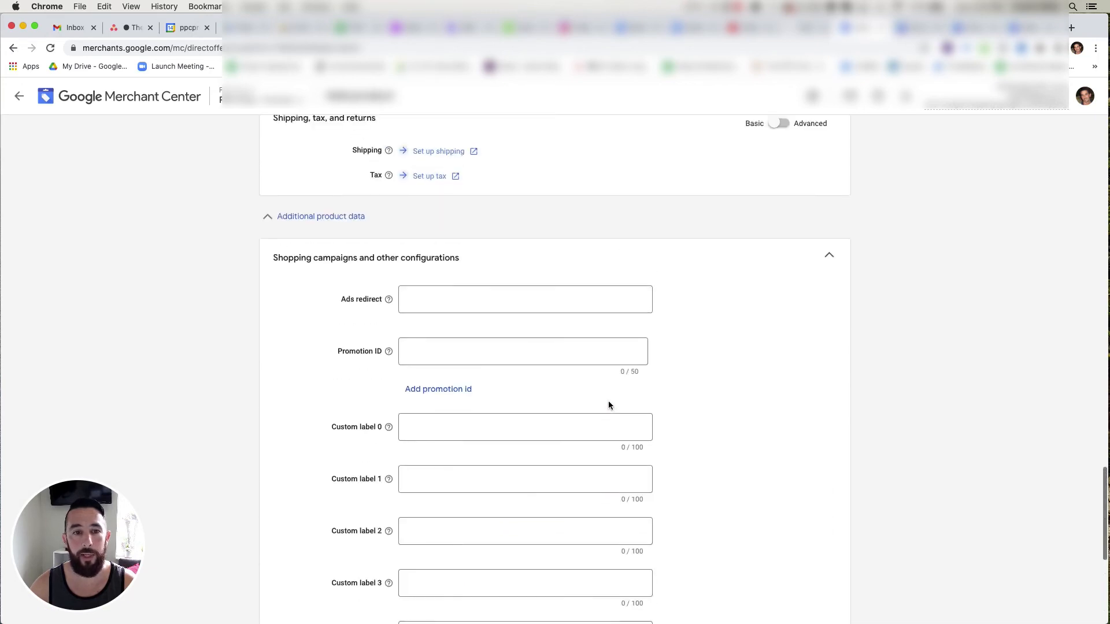
{"action": "scroll", "scroll_direction": "up", "scroll_amount": 3}
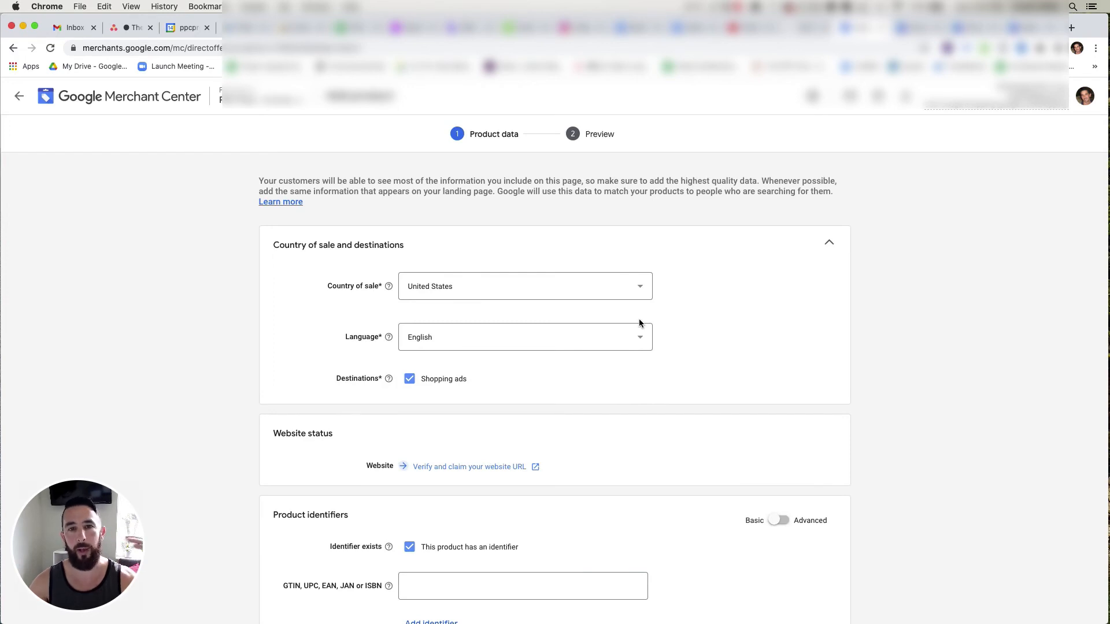
{"action": "mouse_move", "coordinate": [242, 181]}
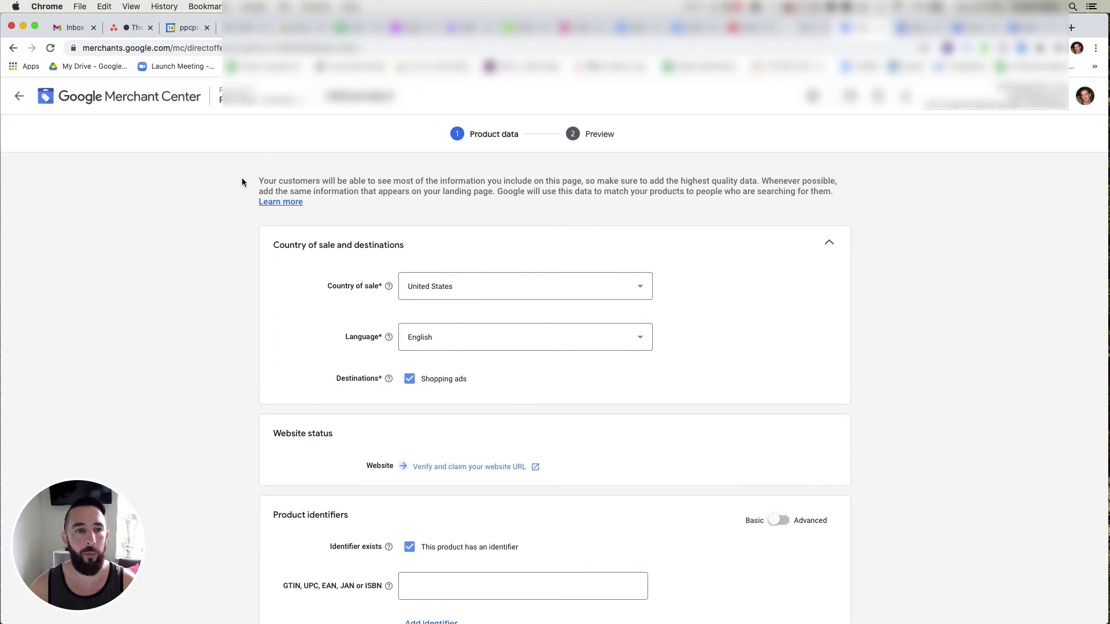
{"action": "mouse_move", "coordinate": [507, 305]}
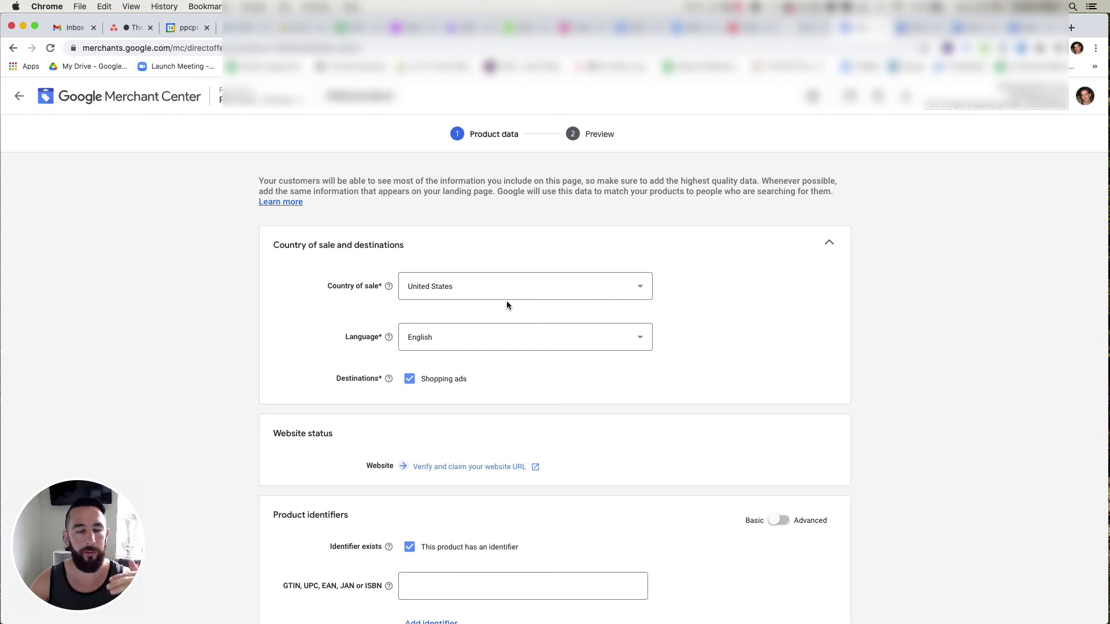
{"action": "mouse_move", "coordinate": [500, 317]}
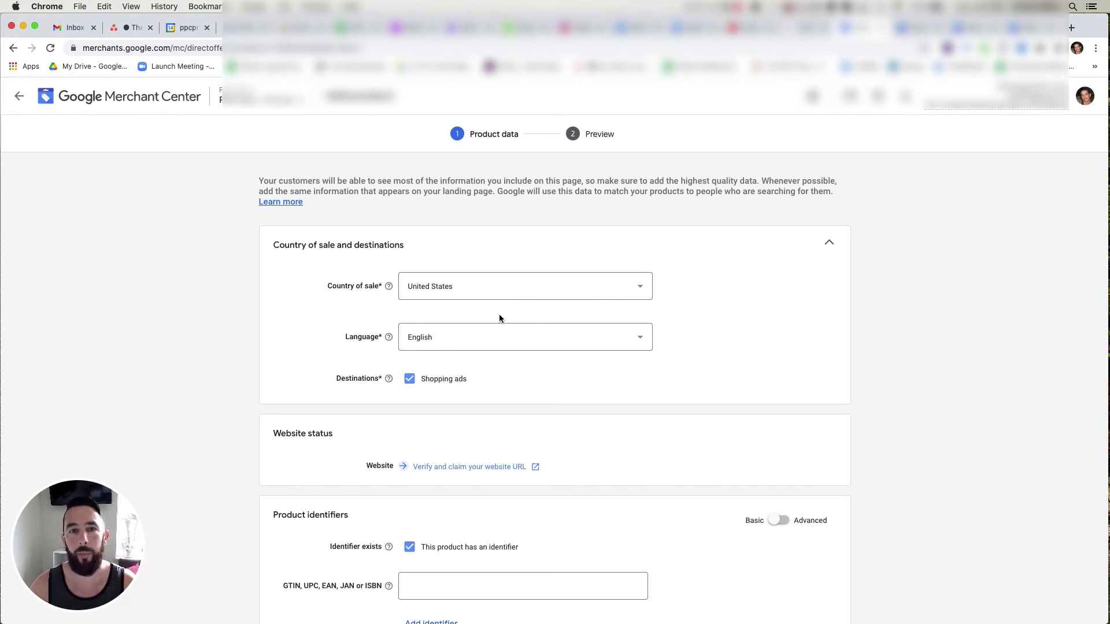
{"action": "mouse_move", "coordinate": [692, 364]}
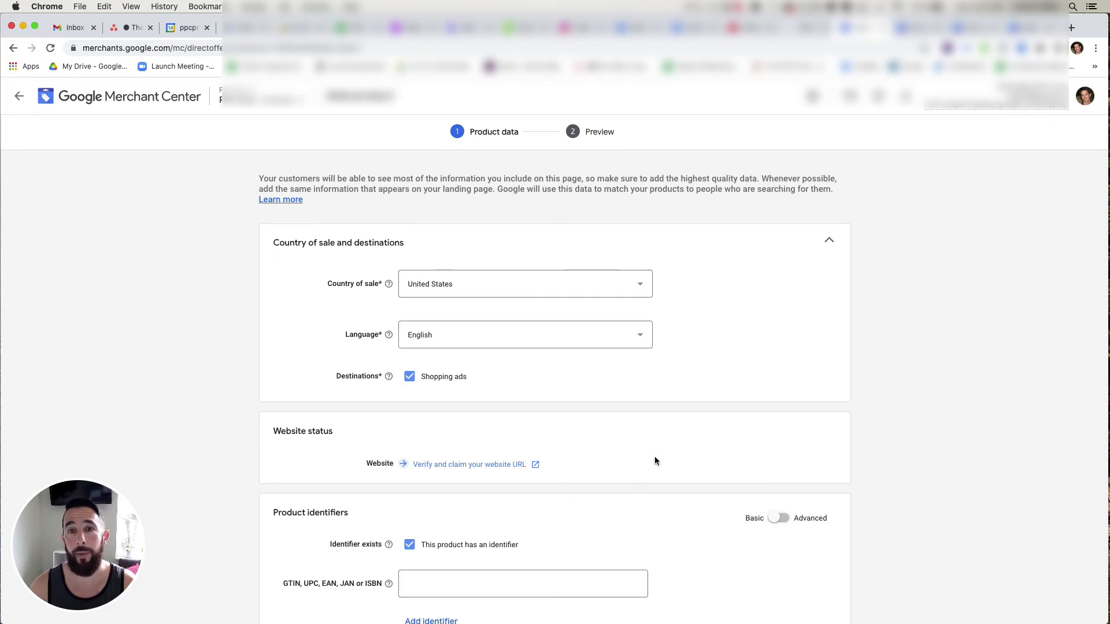
{"action": "scroll", "scroll_direction": "down", "scroll_amount": 3}
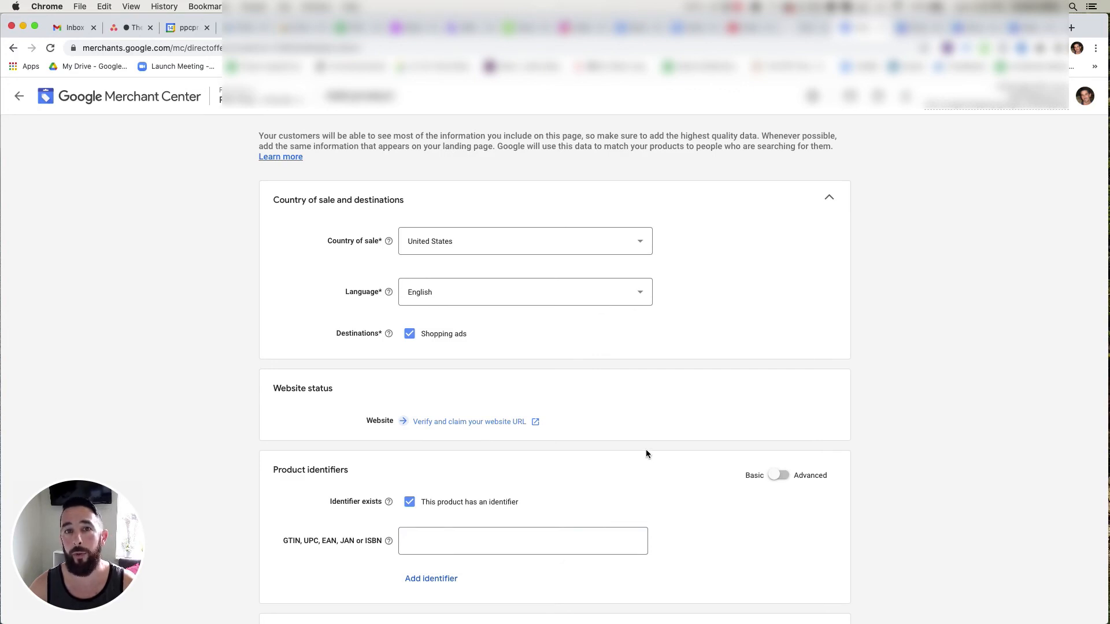
{"action": "mouse_move", "coordinate": [626, 444]}
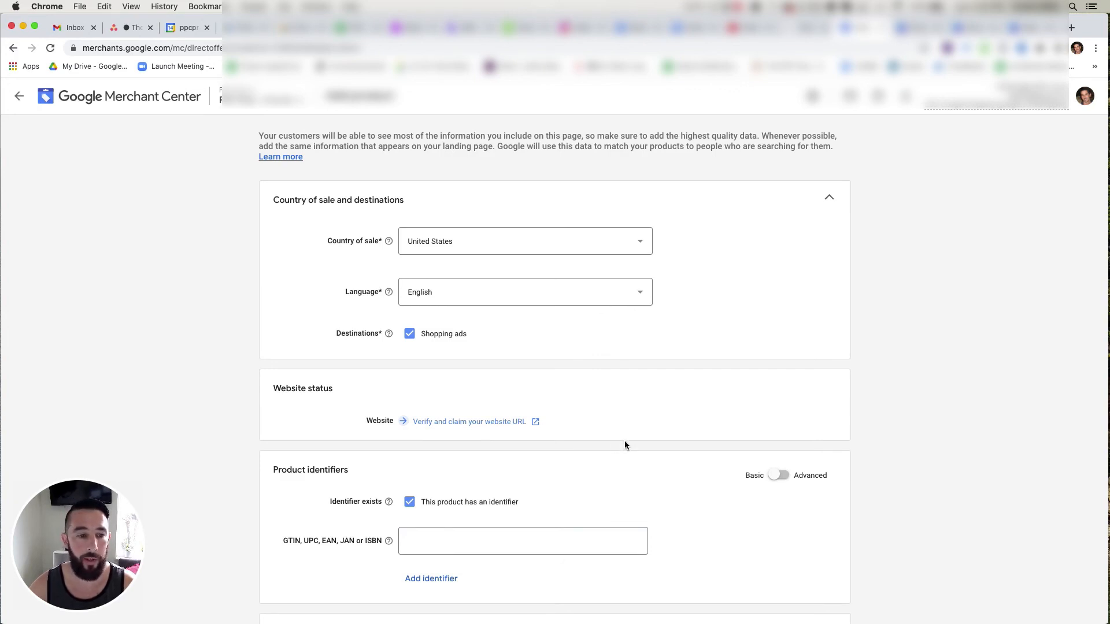
{"action": "mouse_move", "coordinate": [638, 432]}
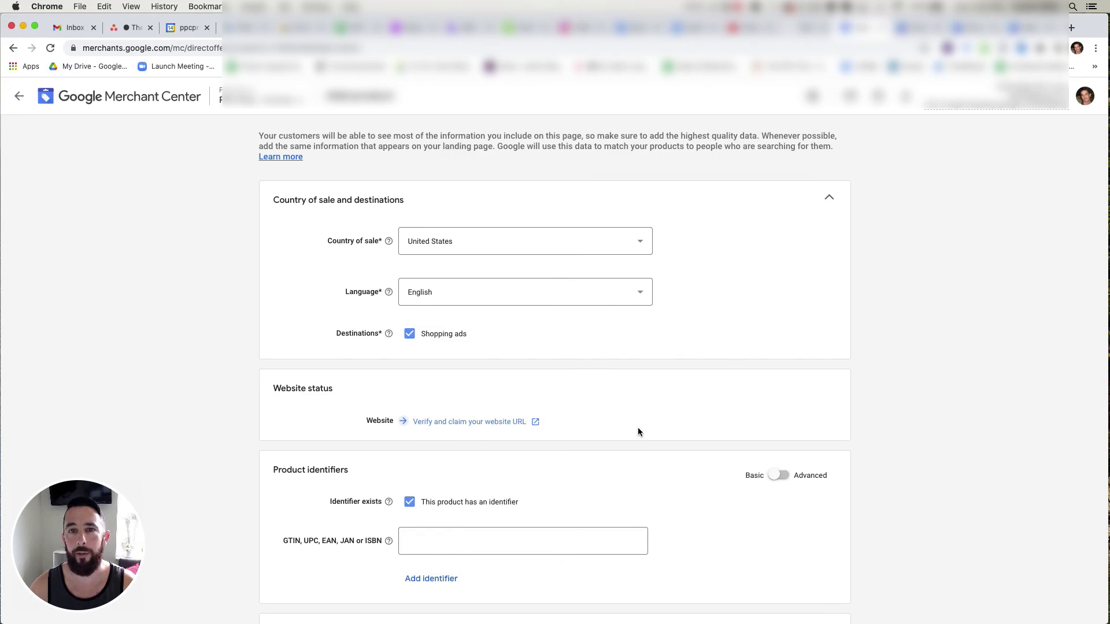